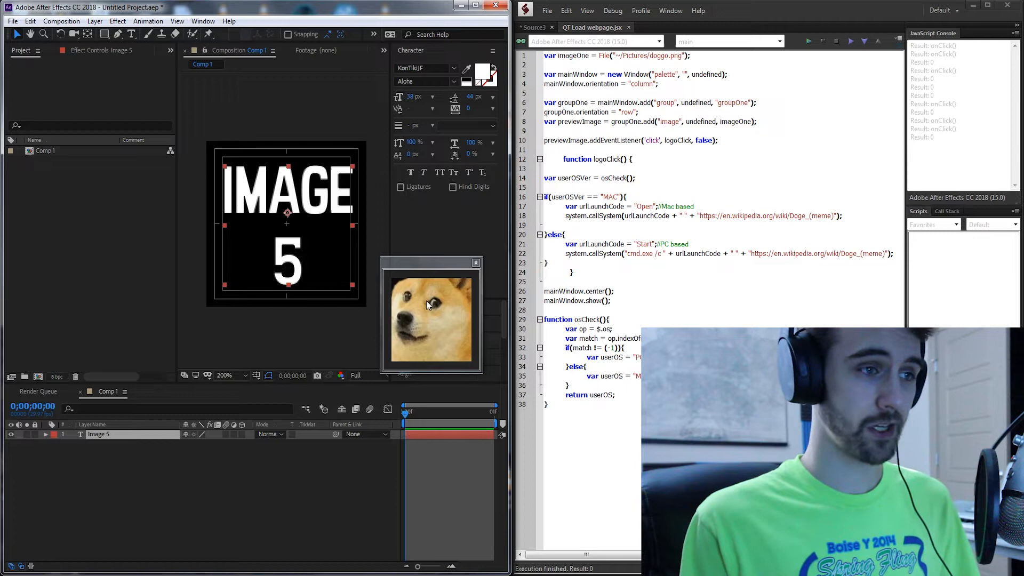
Delete all palette code above the osCheck function so only osCheck remains.
click(430, 319)
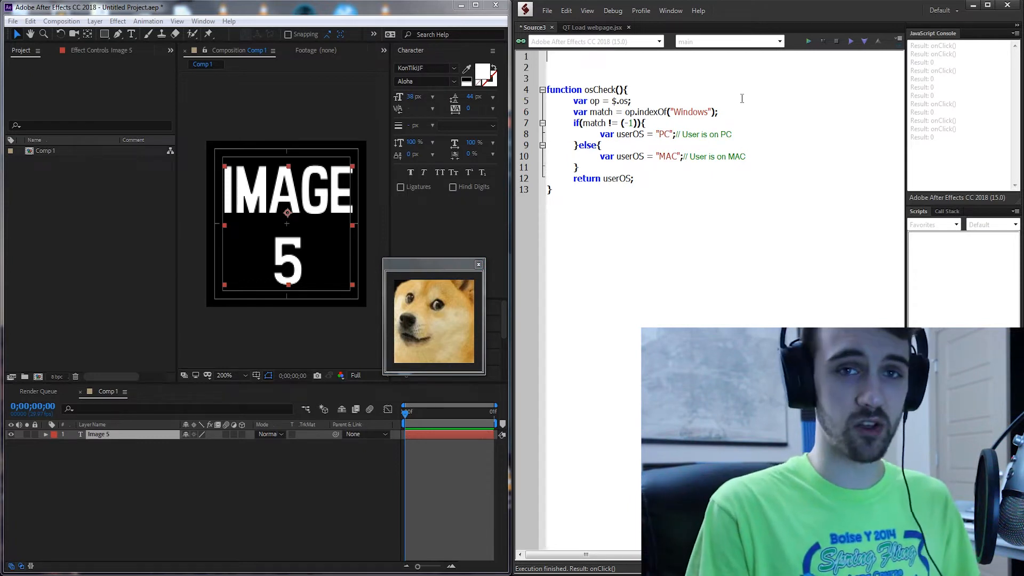
Declare var imageOne = File("~/Pictures/doggo.png") on line 1.
text(var)
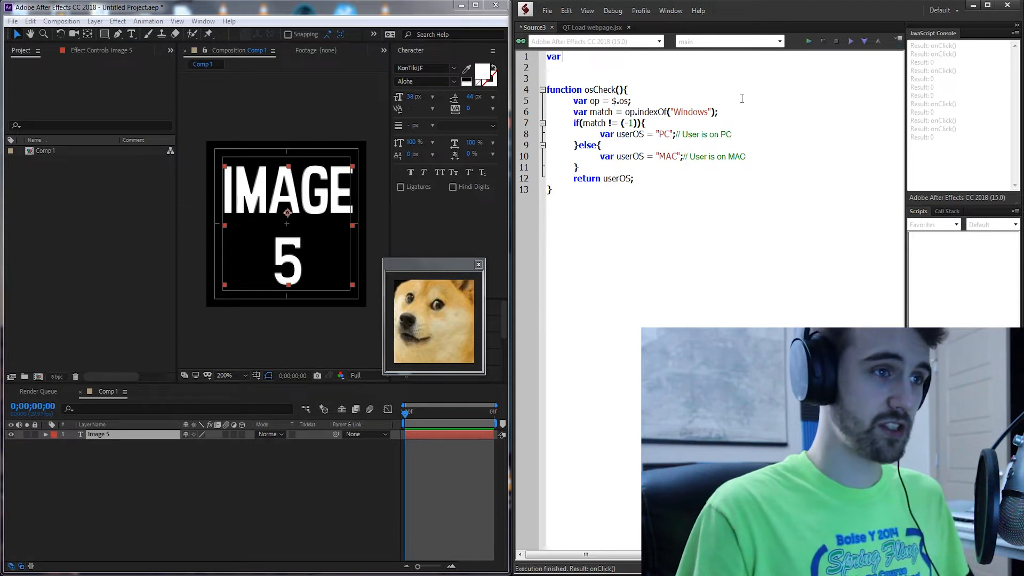
text(imageOne =)
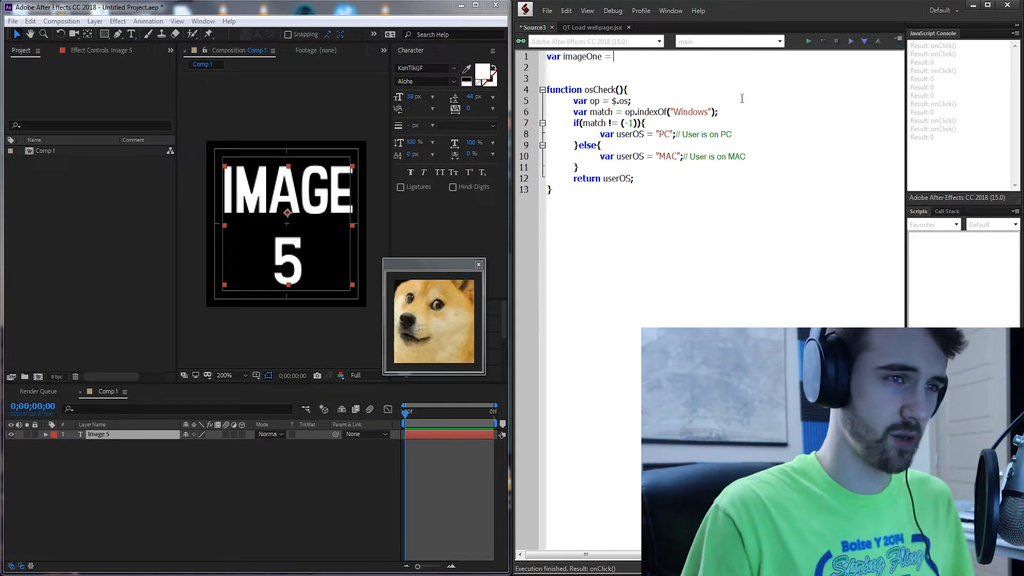
text(File())
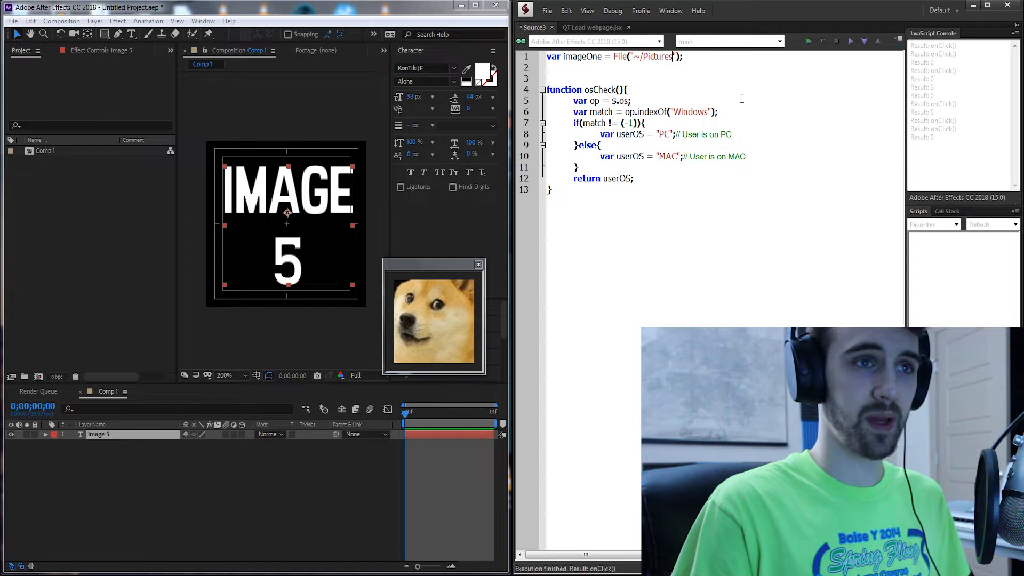
text(/doggo.png)
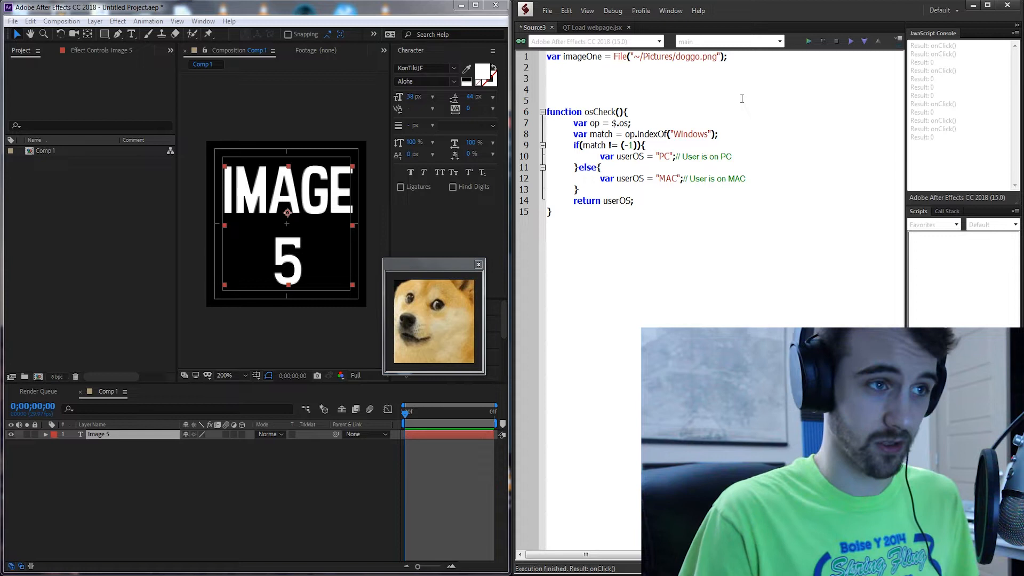
Declare mainWindow as a new "palette" Window with orientation "row".
text(var mainWin)
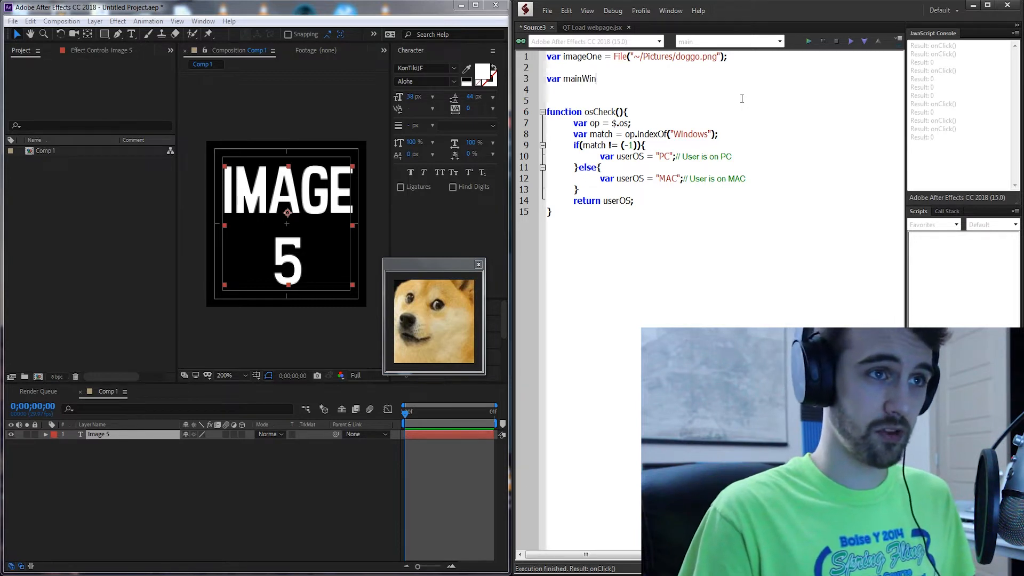
text(dow =)
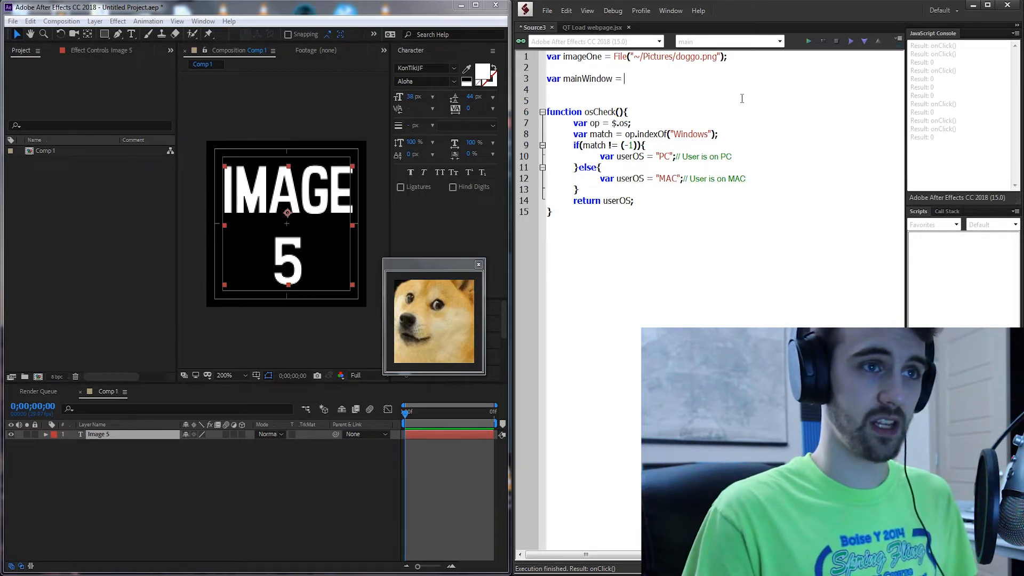
text(new Window();)
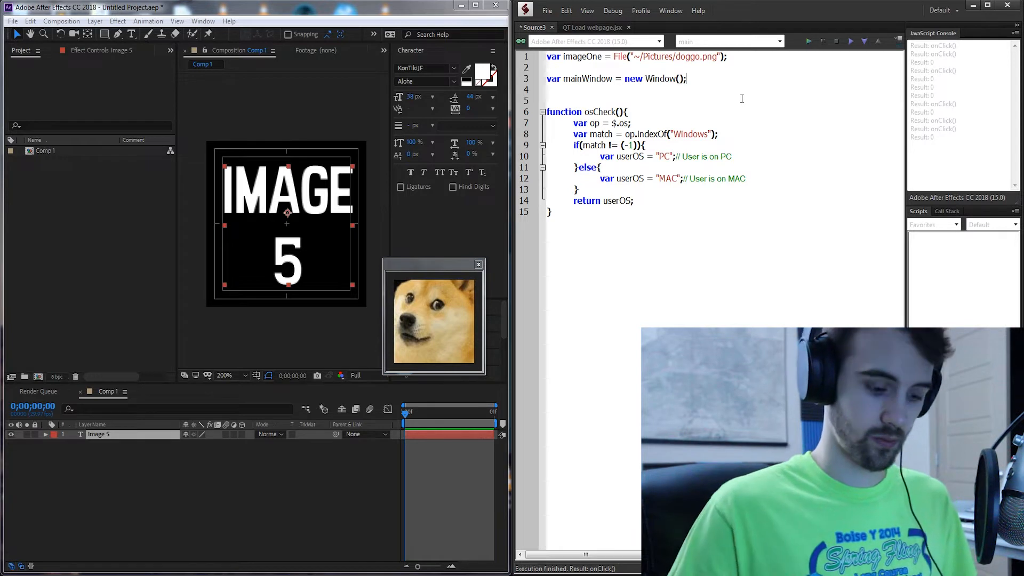
text(palette", "", undefine)
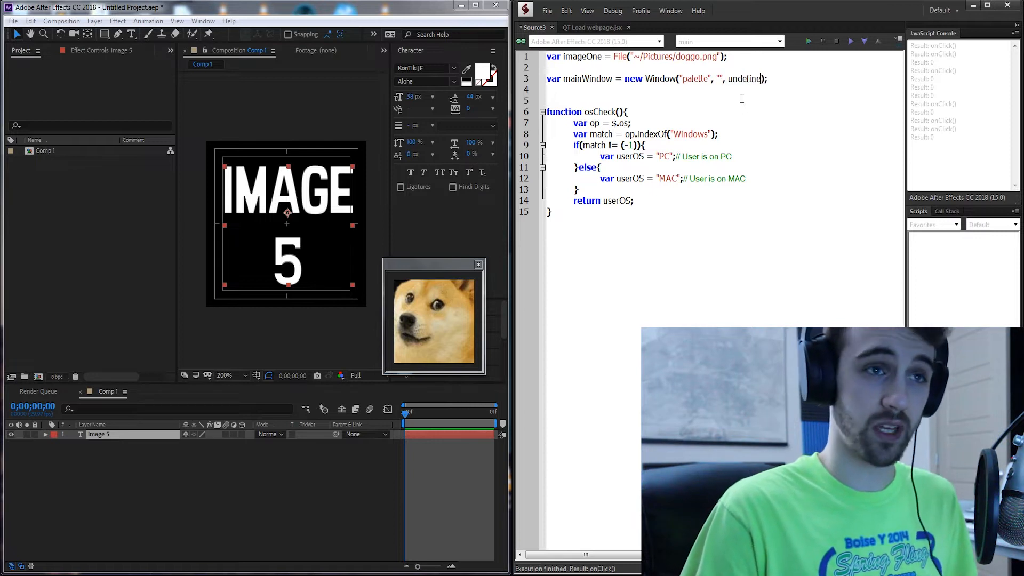
key(enter)
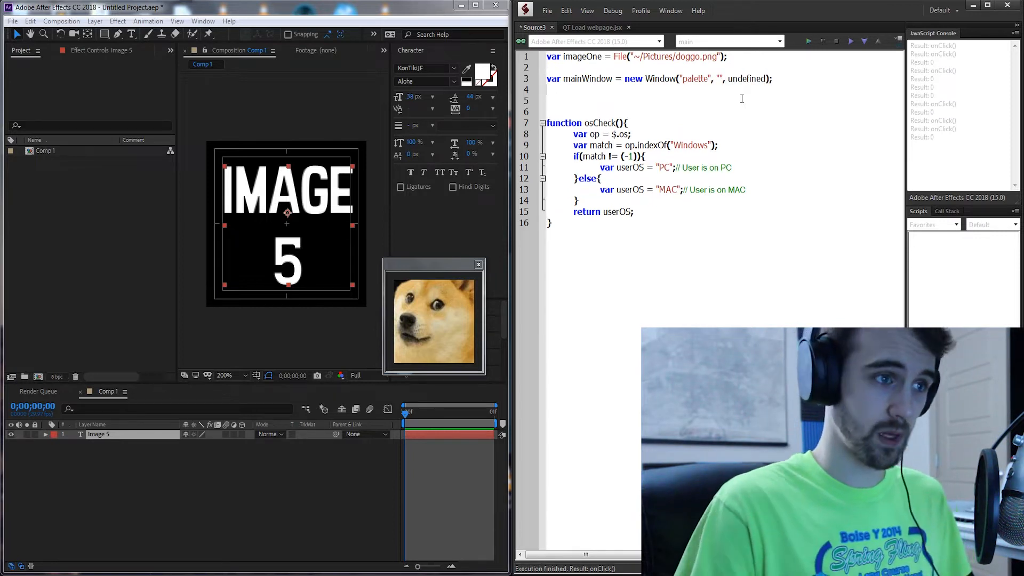
text(mainWindow.orientation)
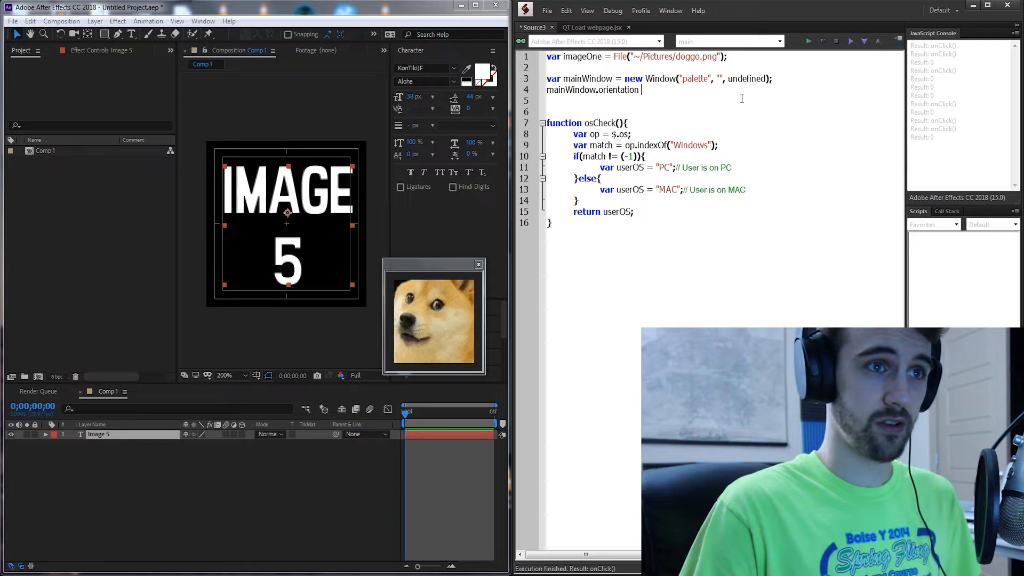
text(= "row";)
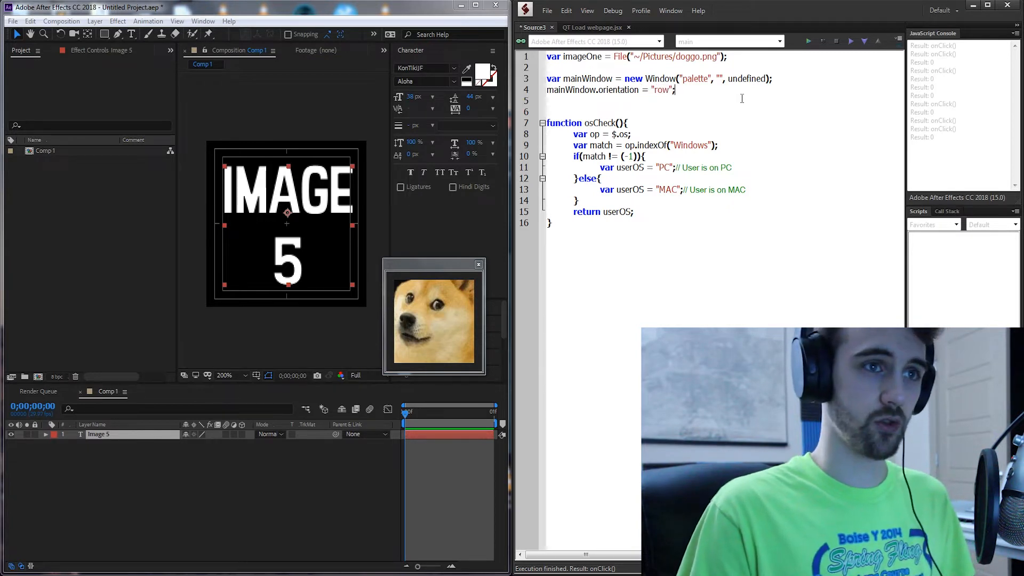
Declare groupOne = mainWindow.add("group", undefined, "groupOne").
text(var groupT)
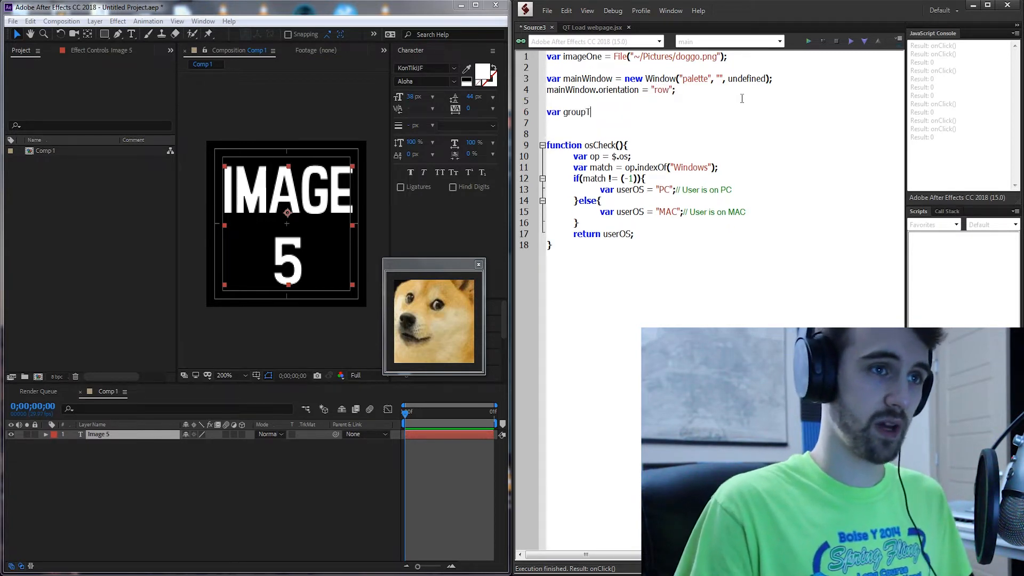
text(One =)
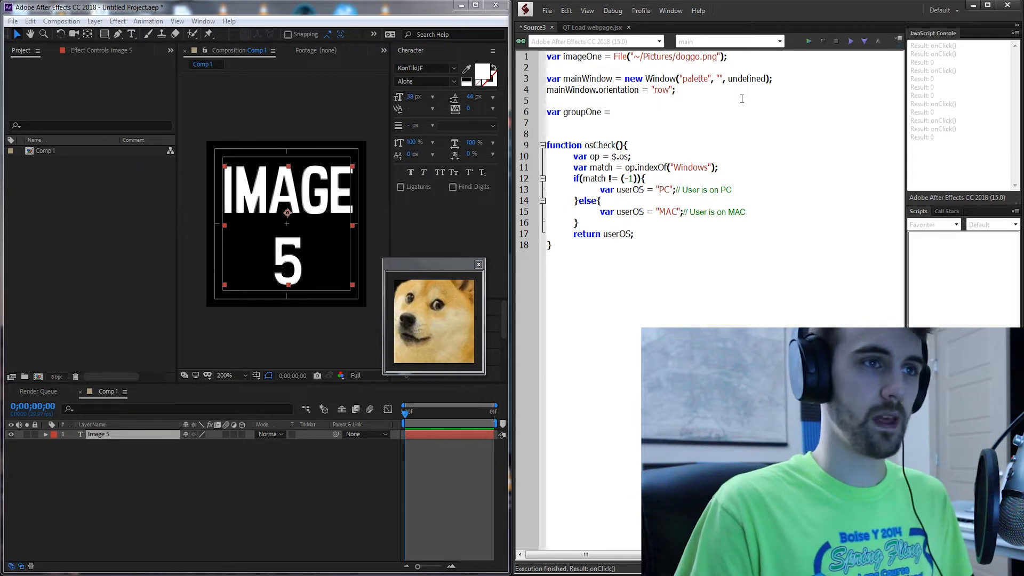
text(mainWindow.add()
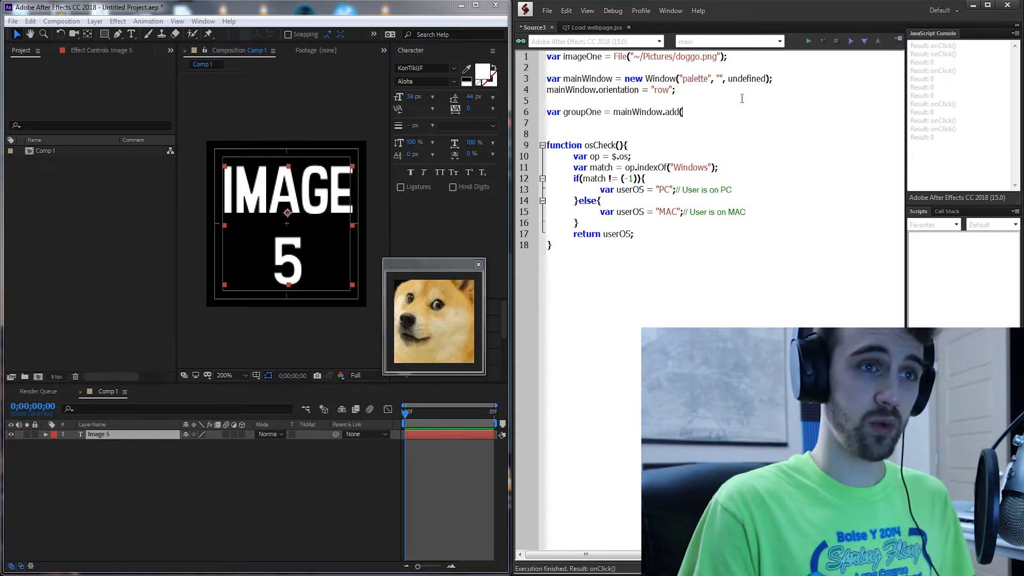
text("group)
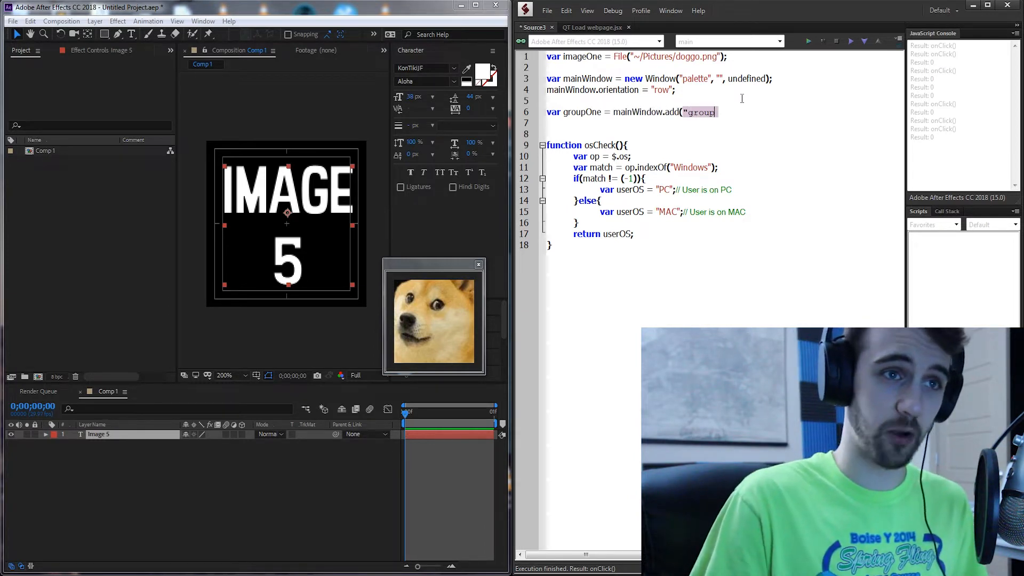
text(", undefined,)
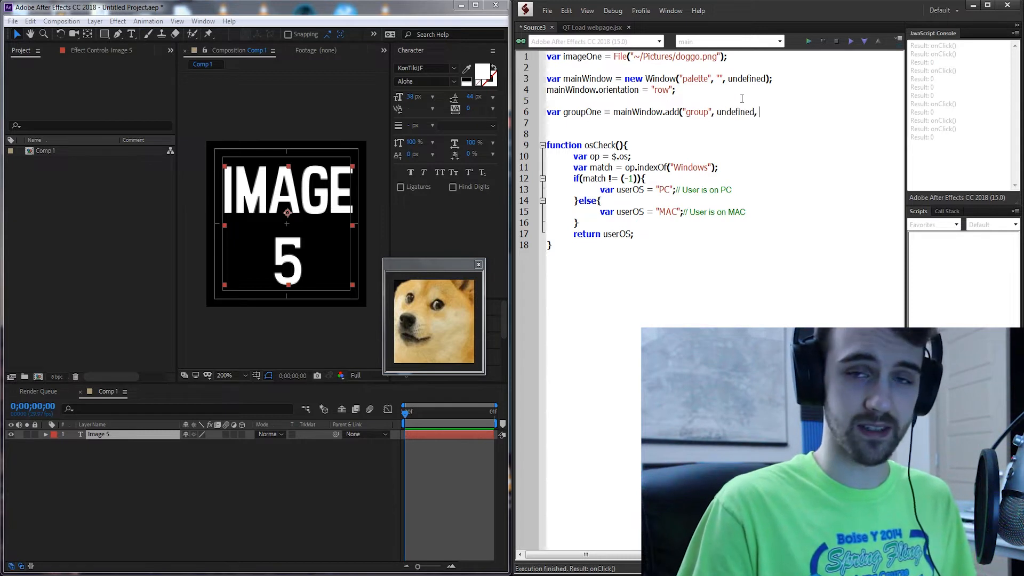
text("groupO)
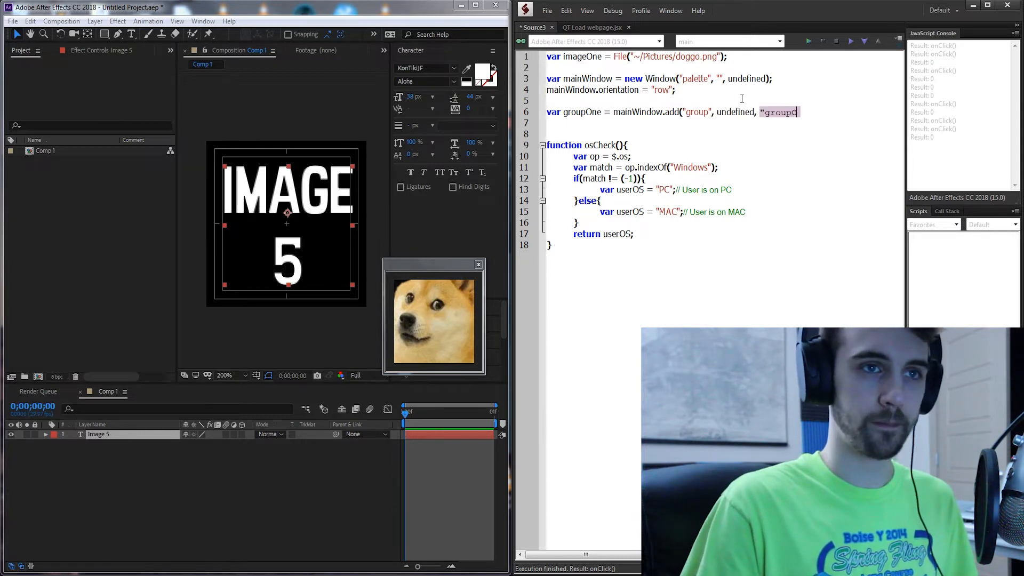
text(");)
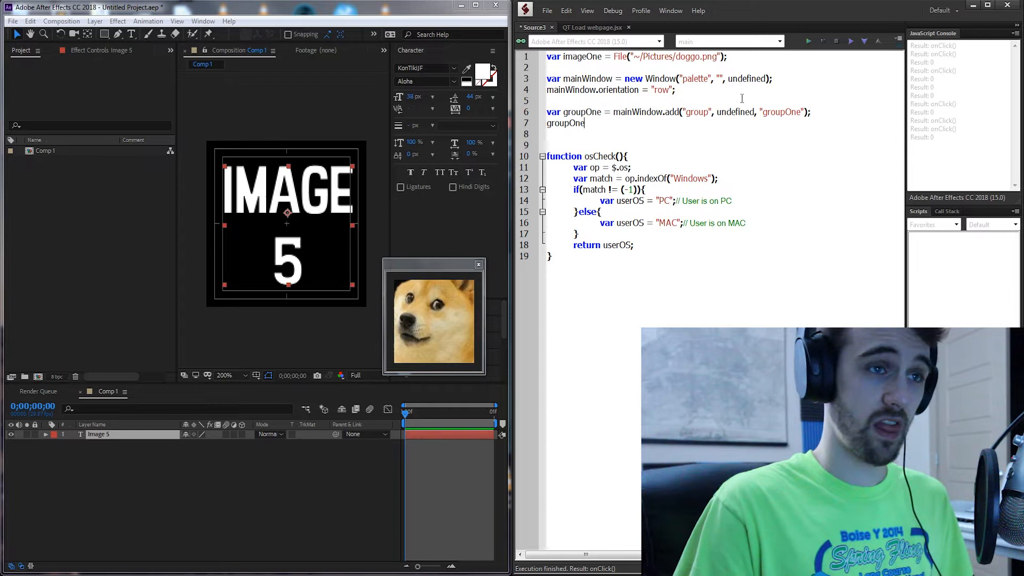
Set groupOne orientation to "row" and add previewImage as an image of imageOne.
text(.orientation = "row";)
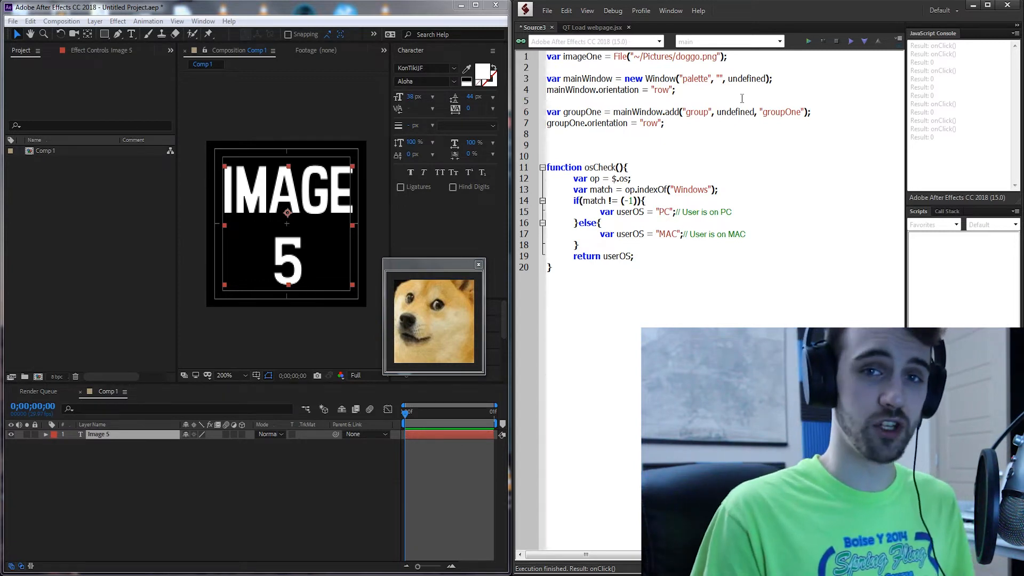
text(var previewImage =)
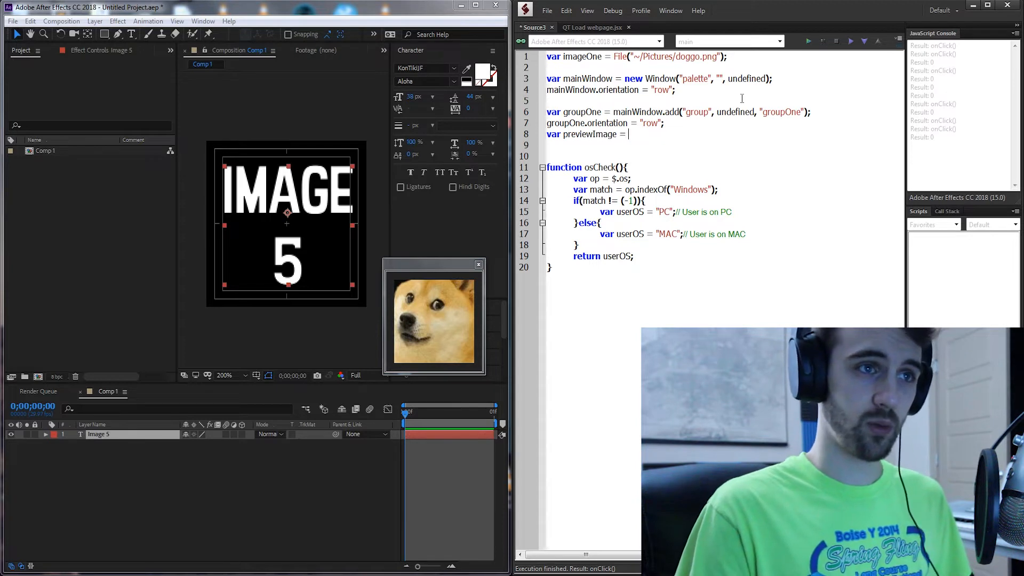
text(imageOne;)
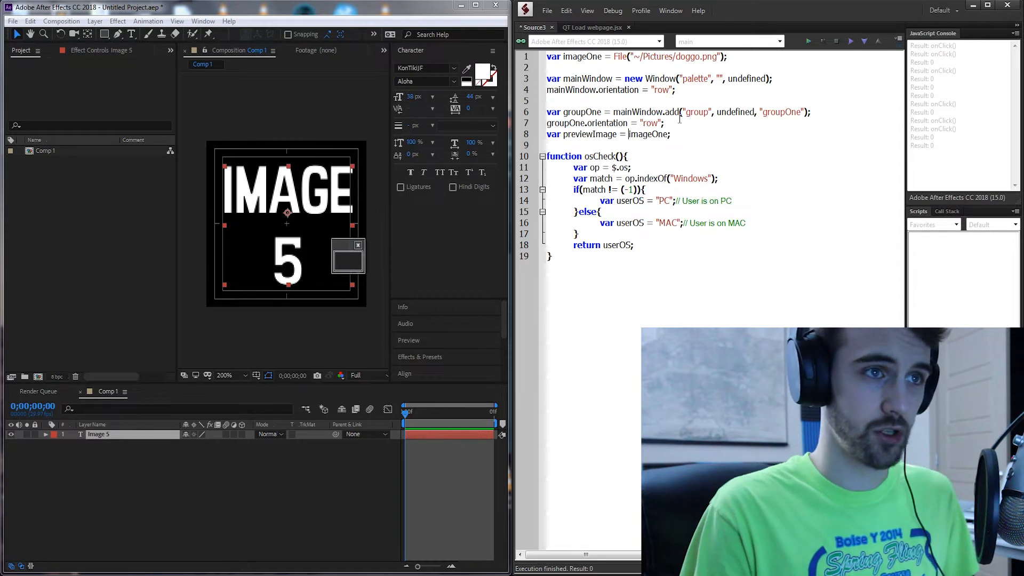
text(groupOne.add("image", undefined,)
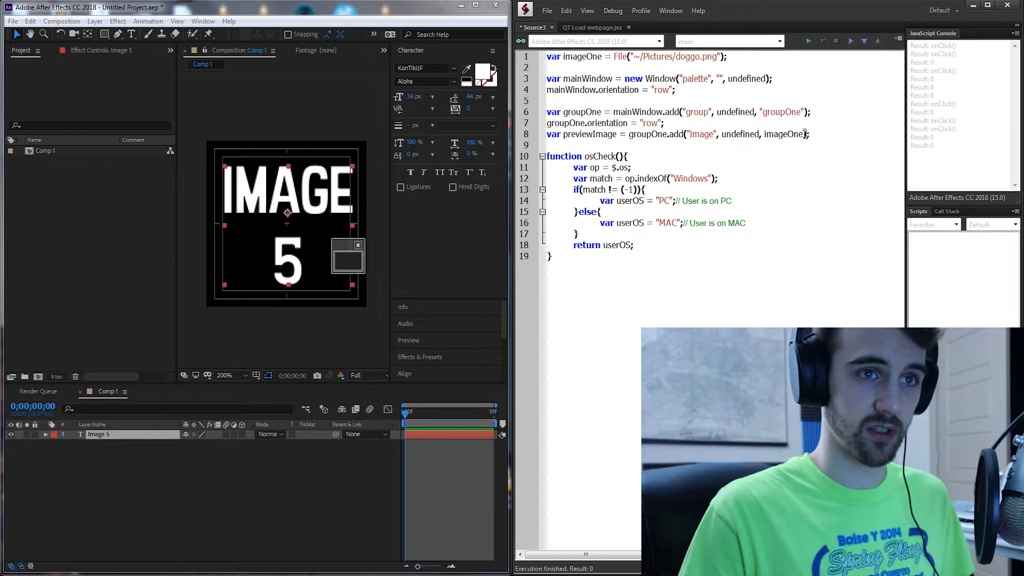
text(m)
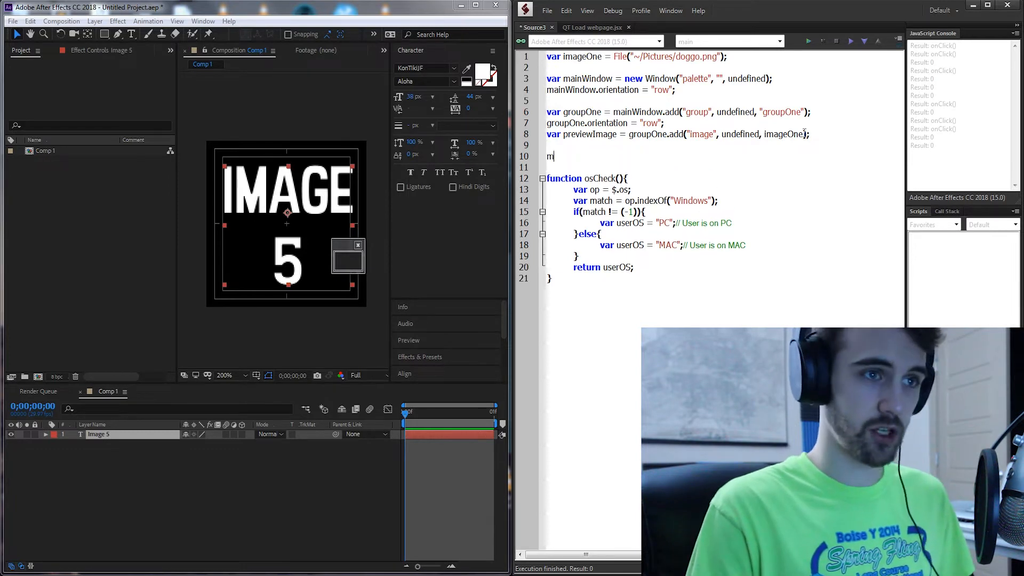
Add mainWindow.center() and mainWindow.show() calls to display the palette.
text(ainWindow.center();)
text(mainWi)
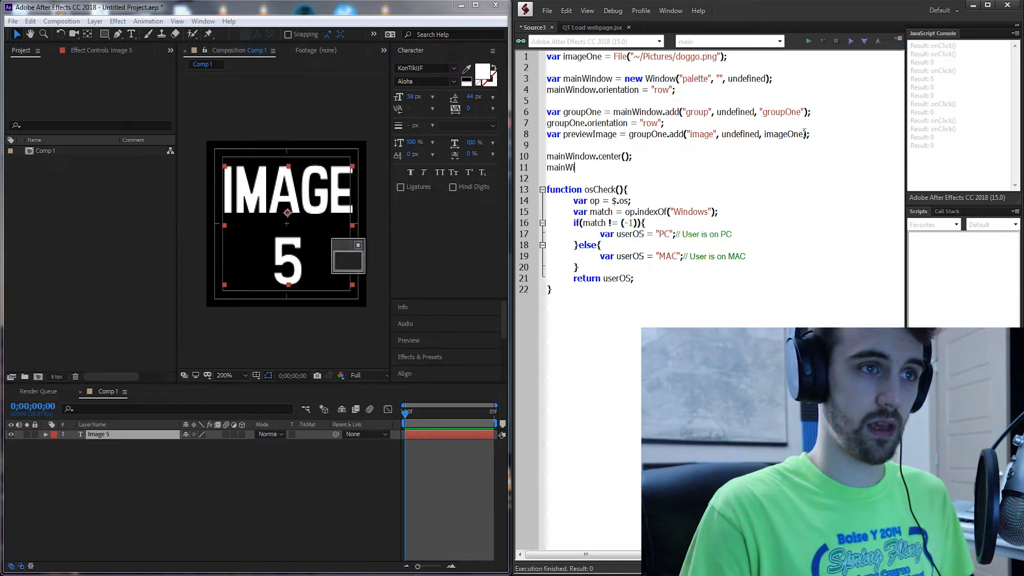
text(ndow.show();)
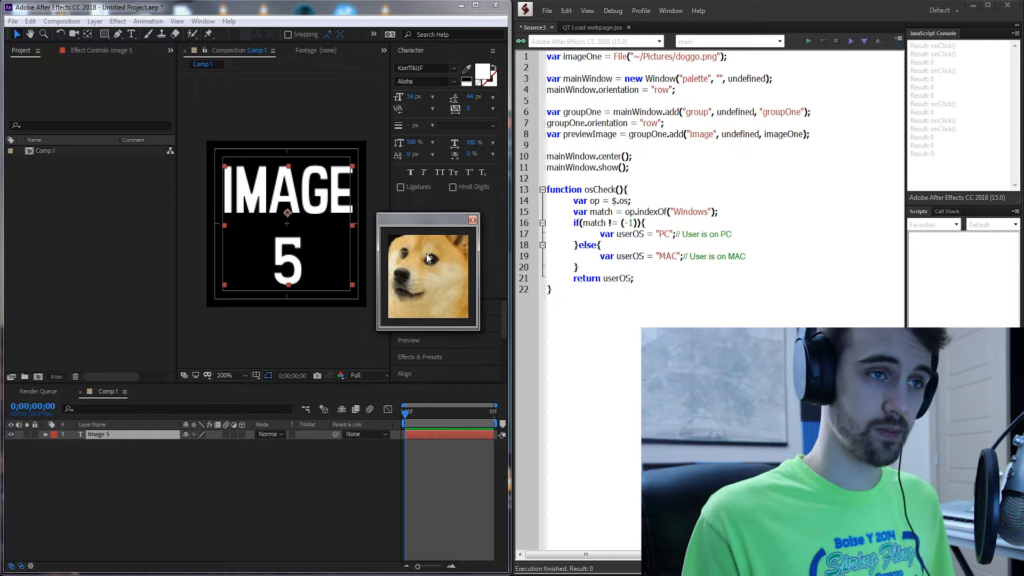
mouse_move(701, 205)
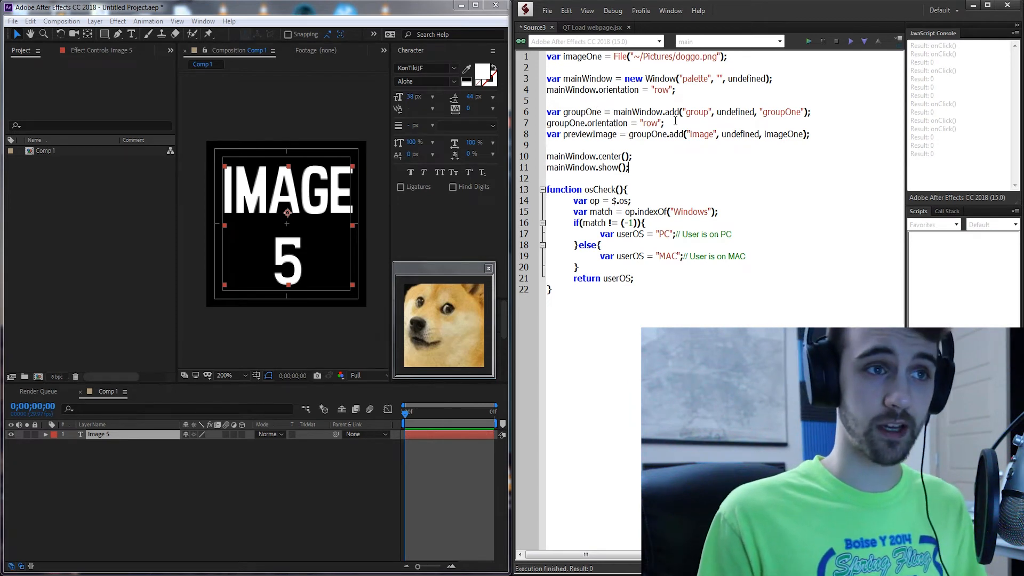
Attach a click listener to previewImage calling logoClick, with false as third argument.
double_click(588, 134)
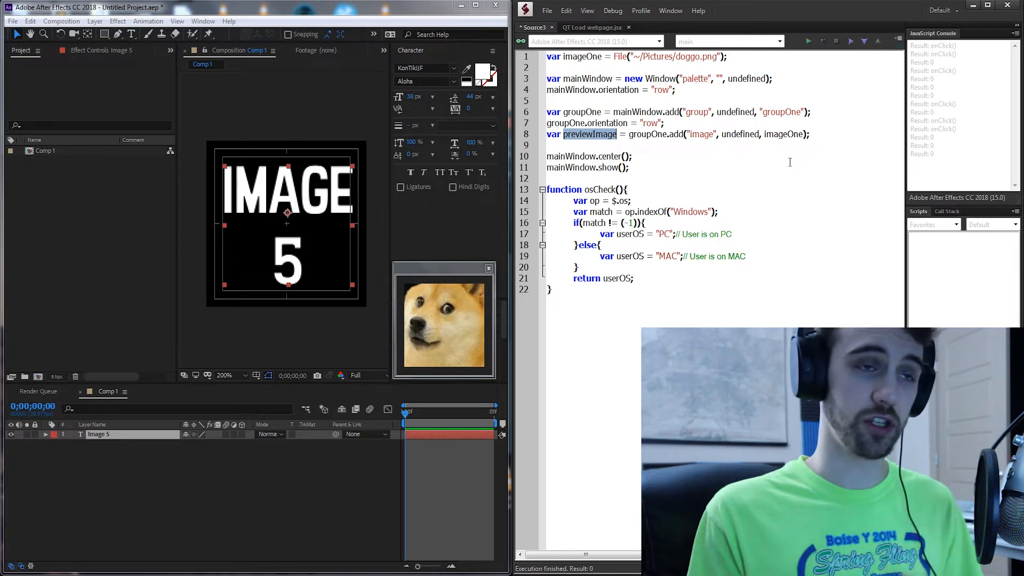
text(previewImage)
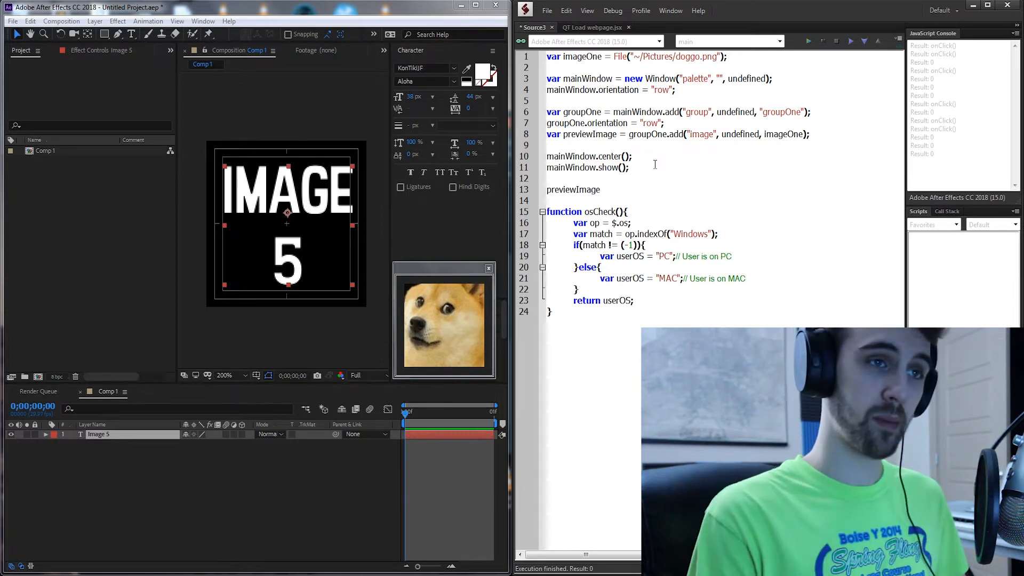
text(.addEventLis)
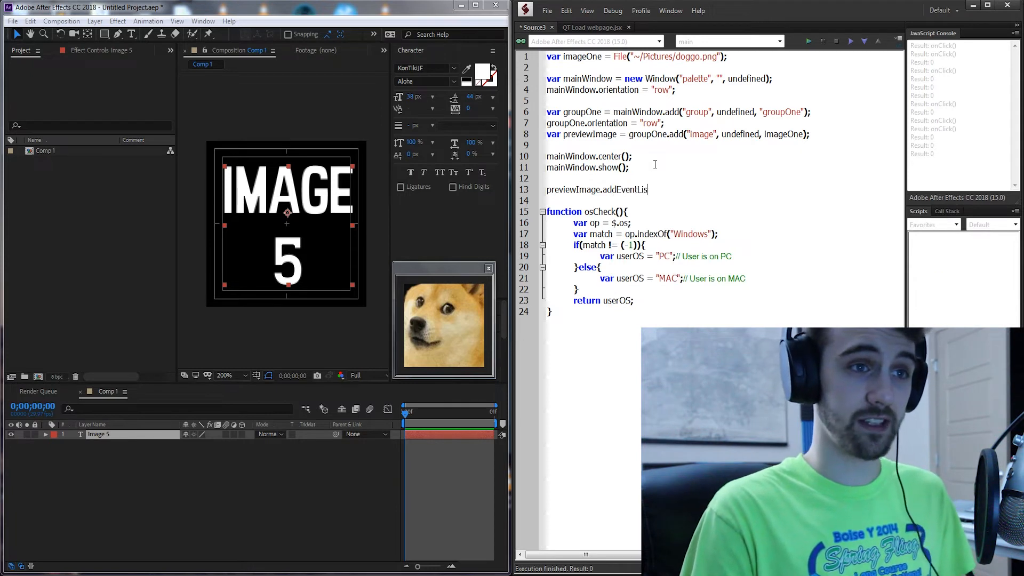
text(tener())
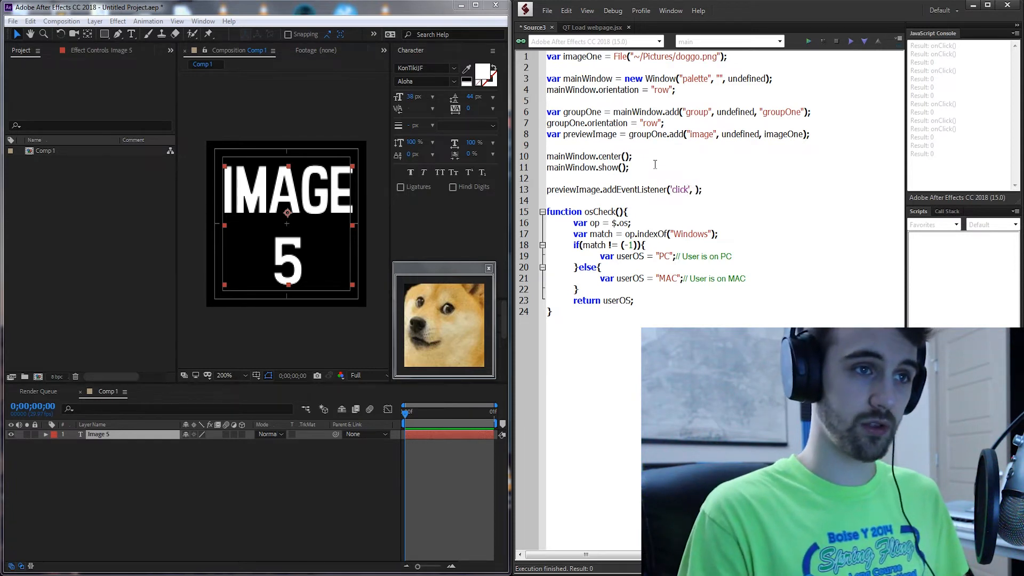
text(logoClick,)
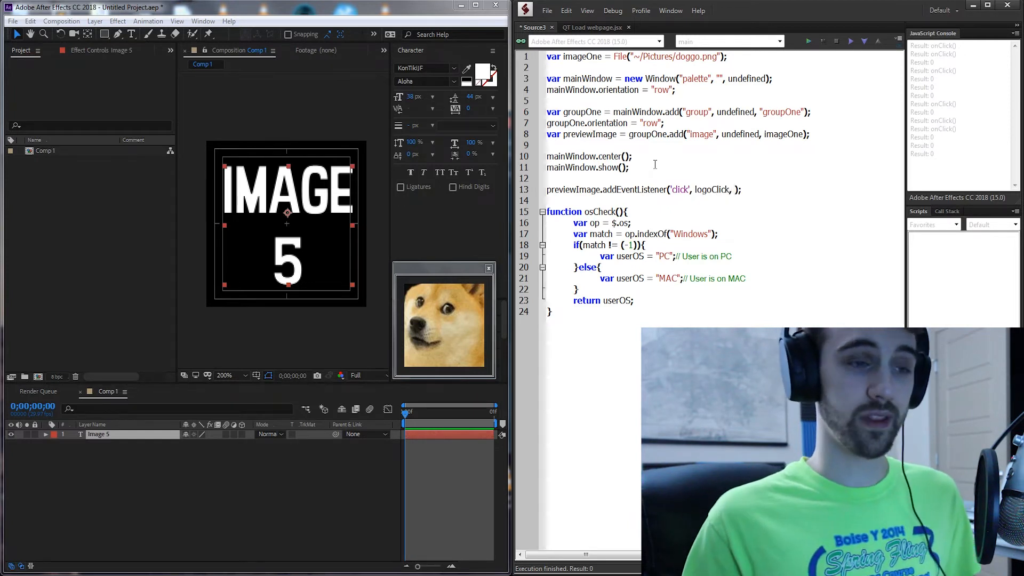
text(fals)
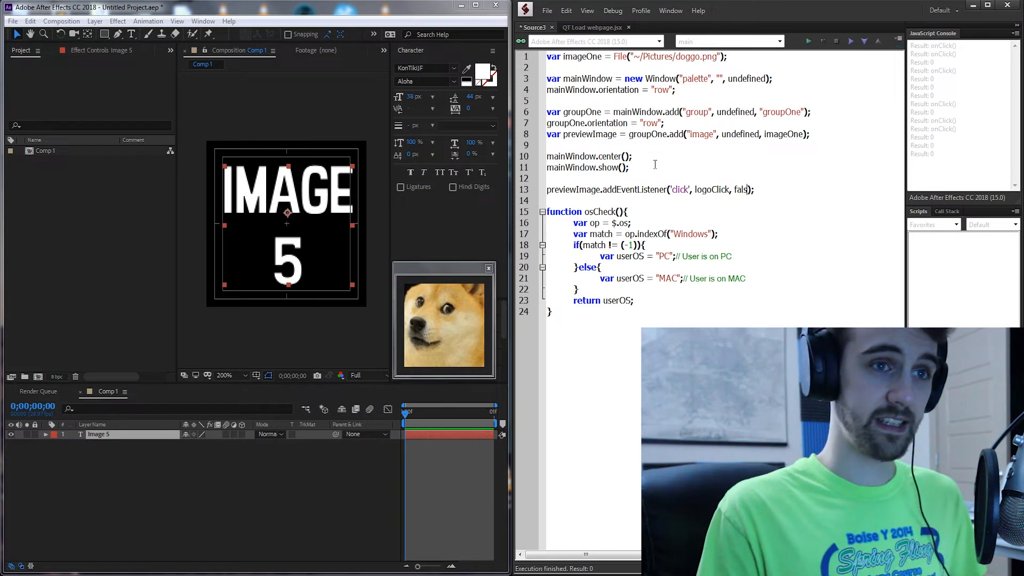
text(e)
text(function)
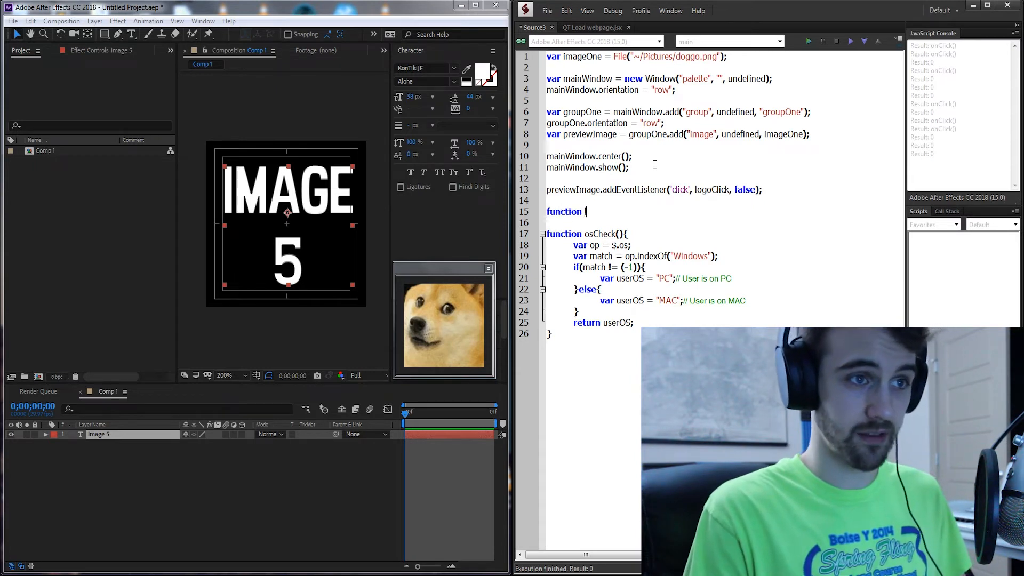
Name the function logoClick and store osCheck()'s result in var userOSVer.
text(logoClick() {)
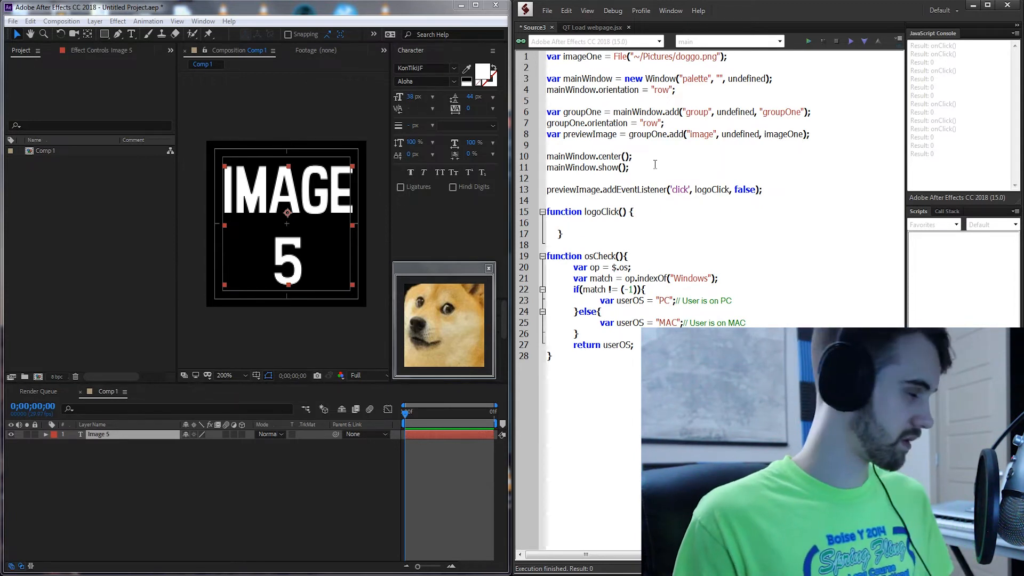
text(var userOS)
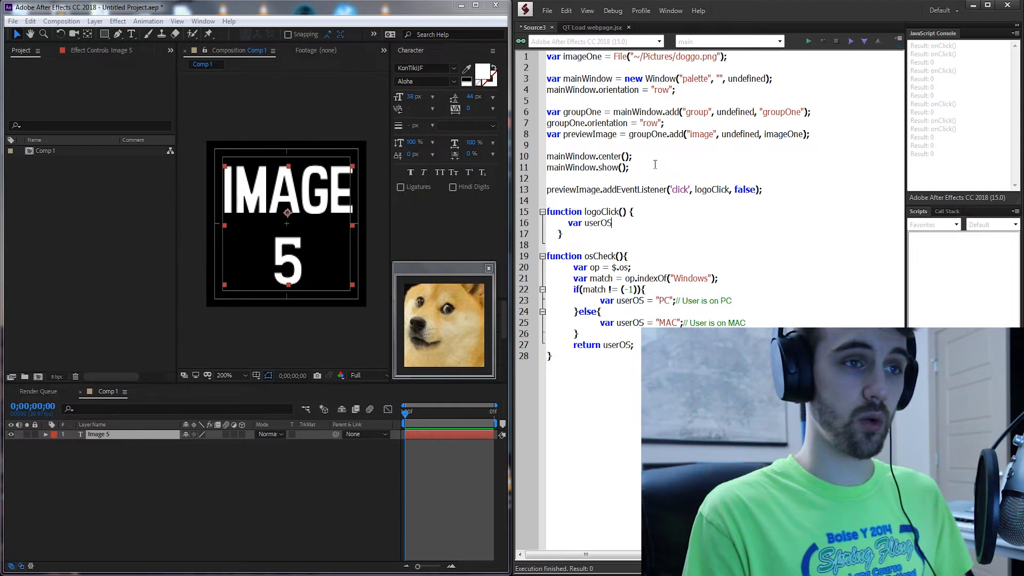
text(Ver)
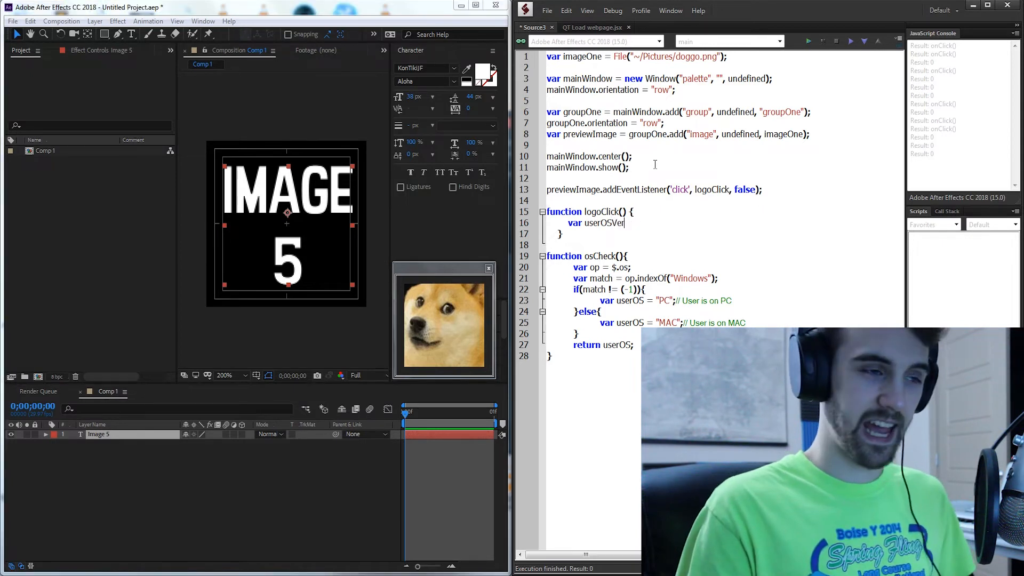
text(= osChec)
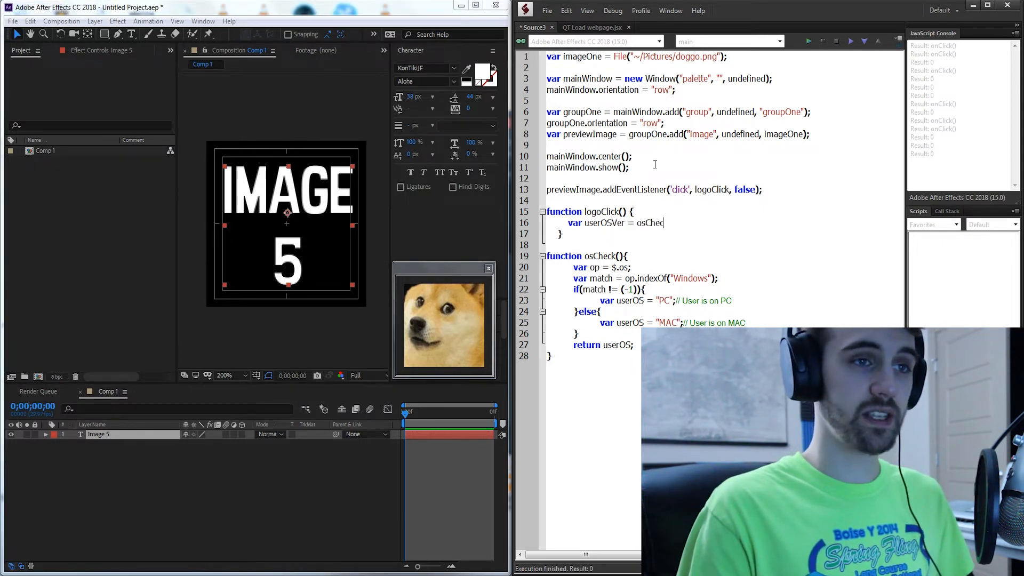
text(k();)
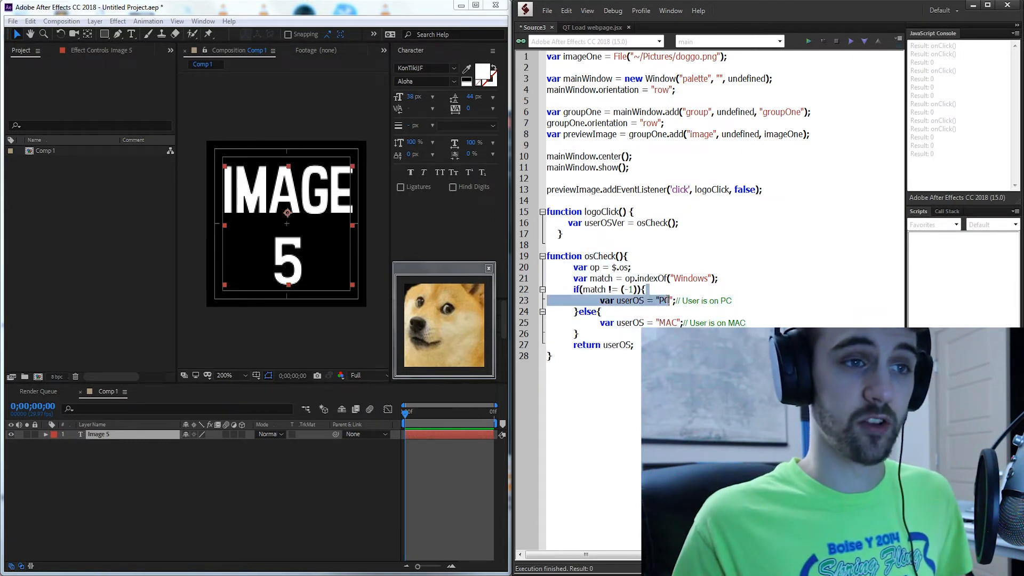
Add an if block testing whether userOSVer equals "MAC".
text(if*)
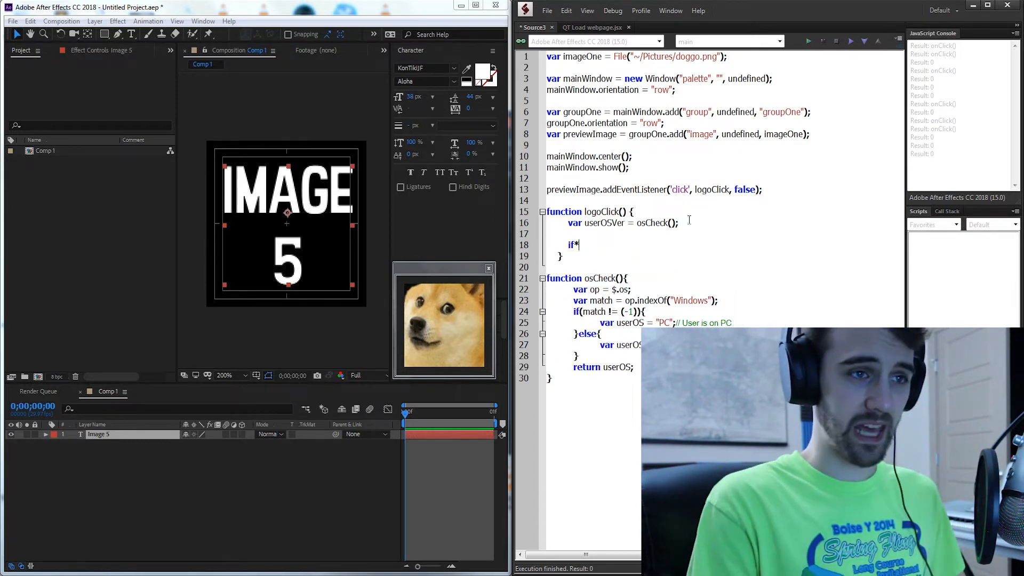
text((us)
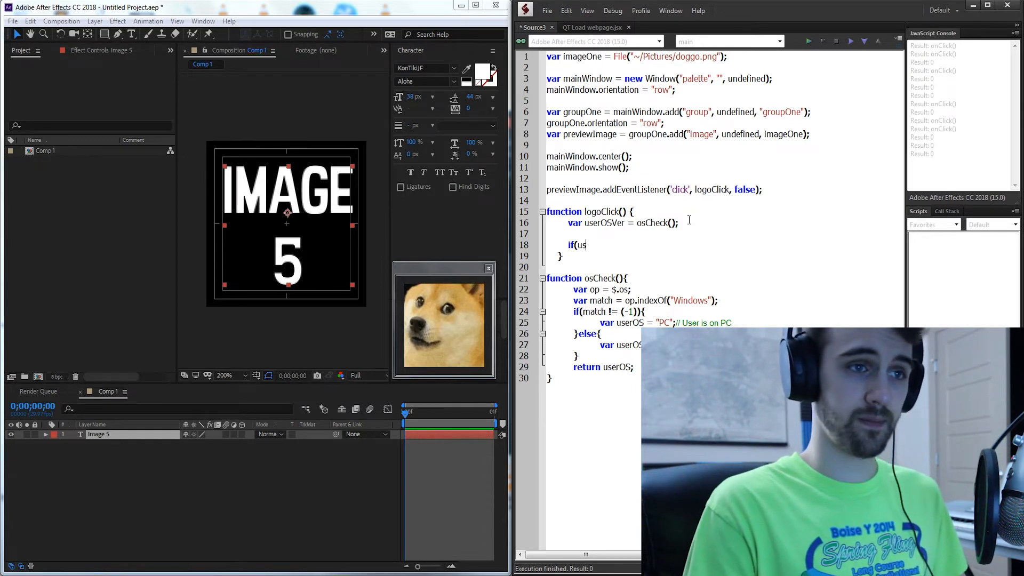
text(erO)
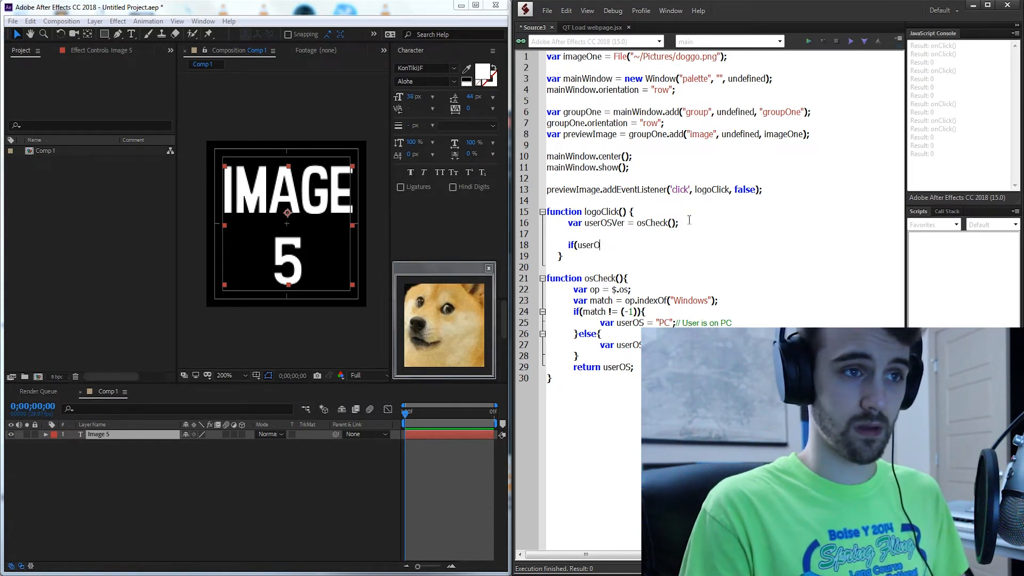
text(SVer ==)
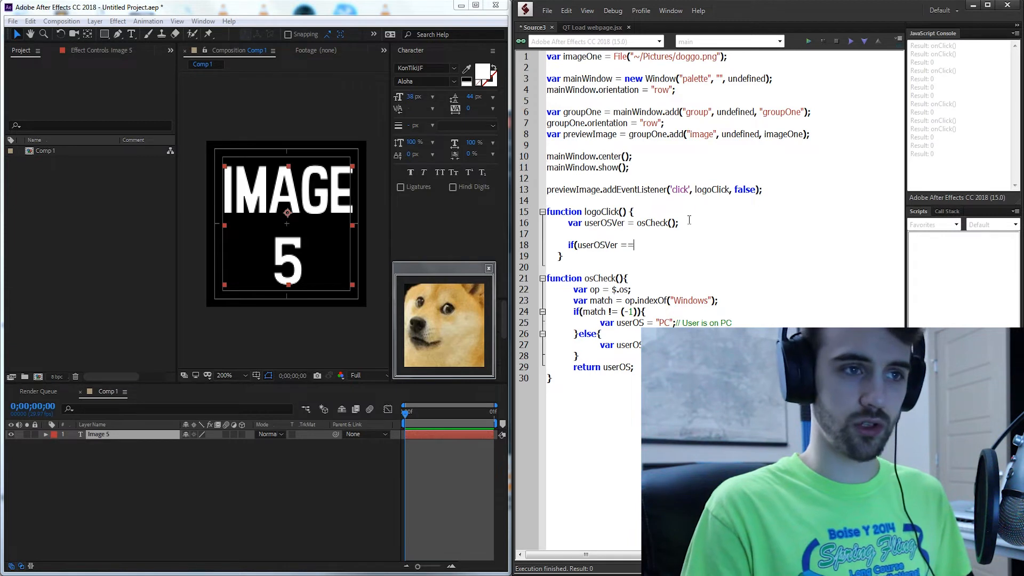
text("MAC") {)
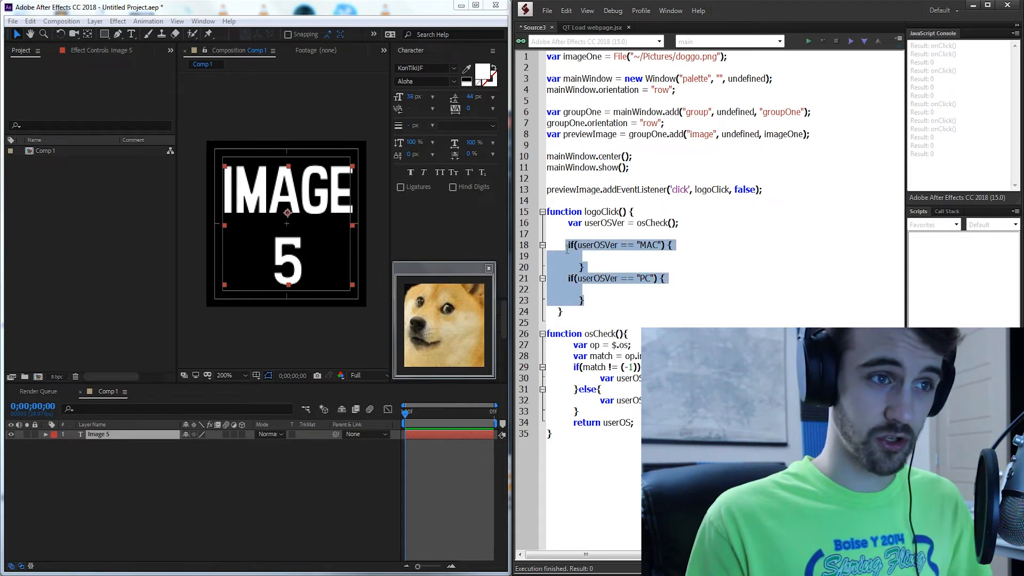
Change the PC check to an else and set urlLaunchCode to "Open" in the MAC branch.
click(585, 289)
text(var)
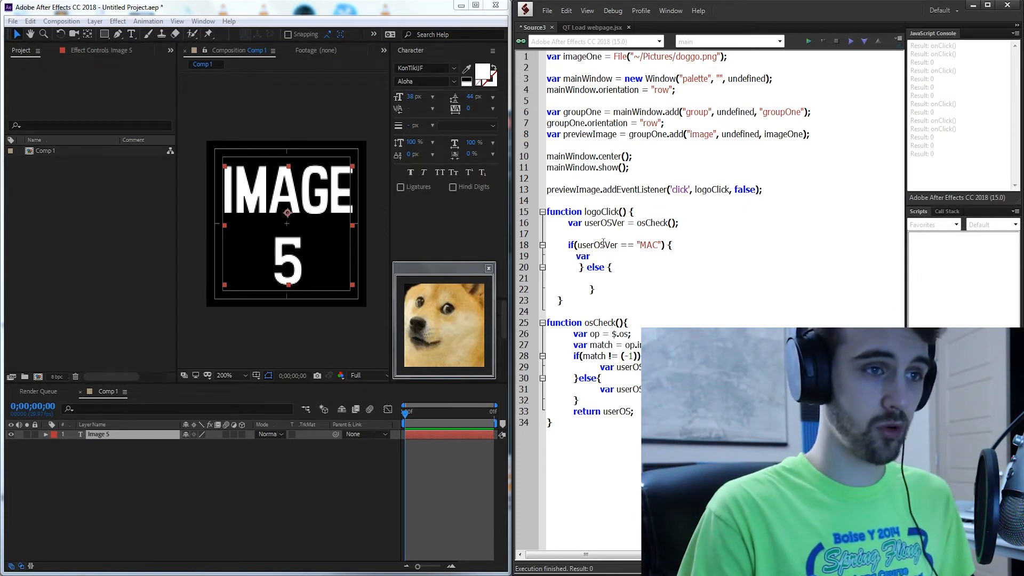
text(urlLaunchC)
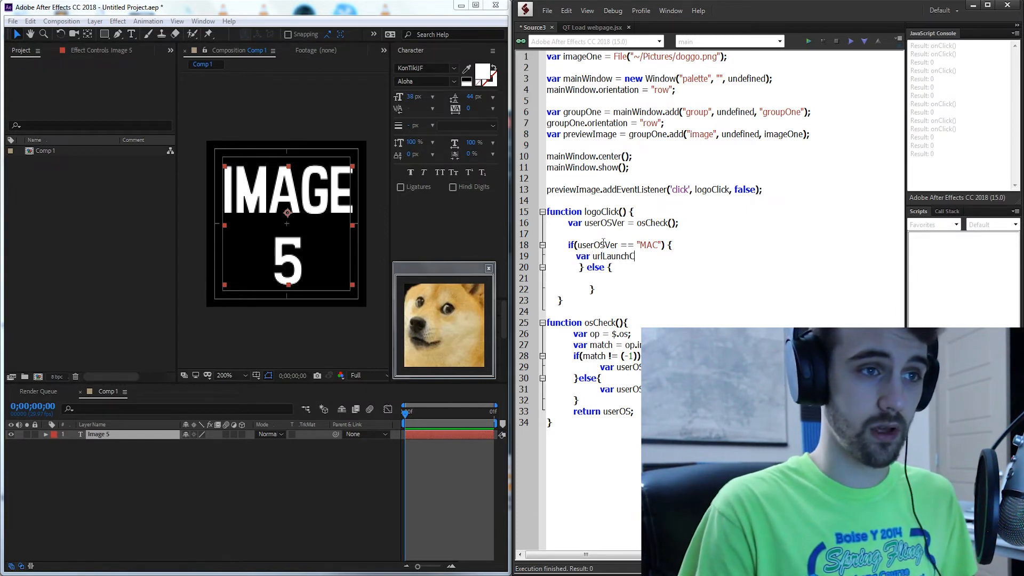
text(ode = ;)
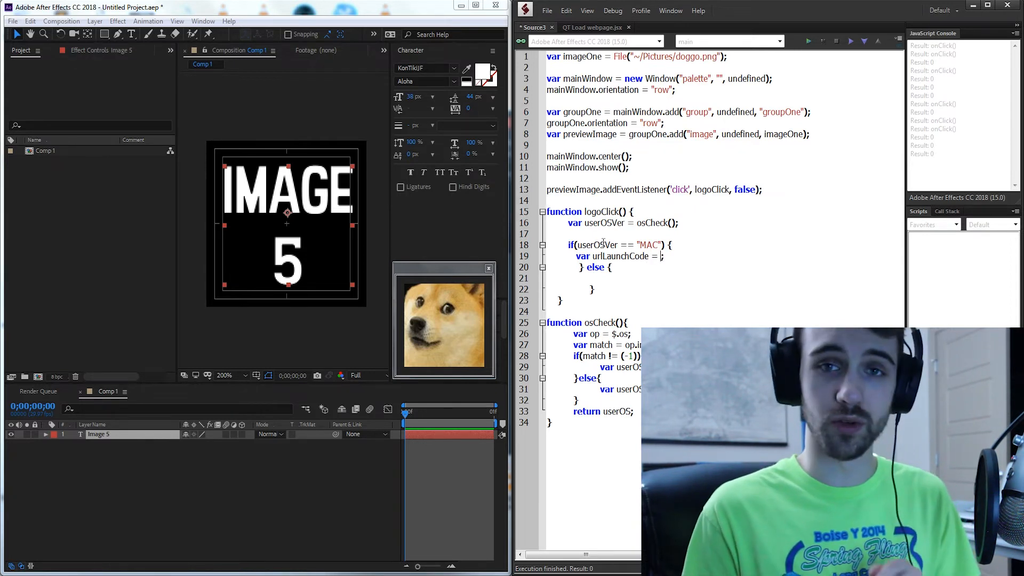
text("")
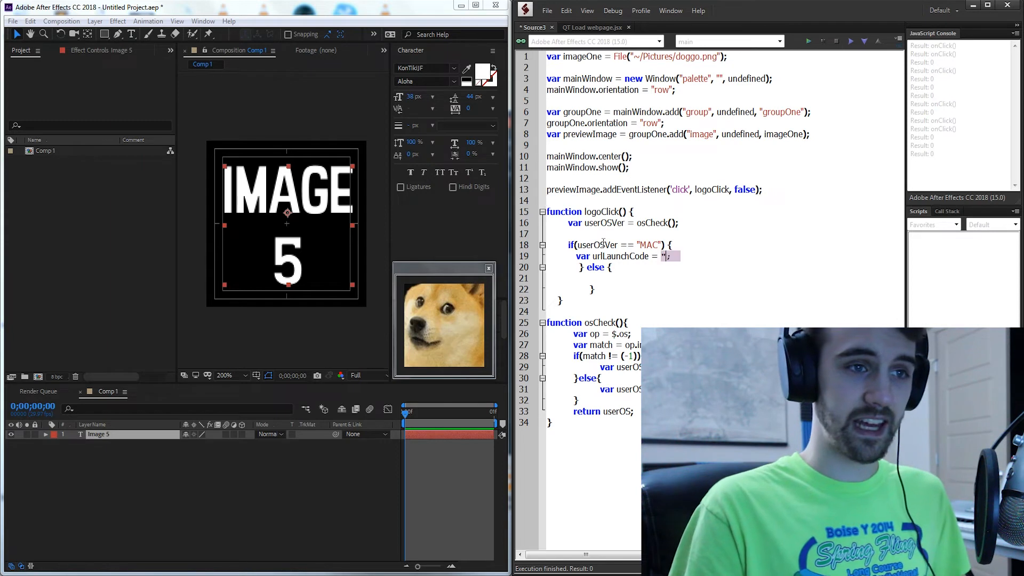
text(Open)
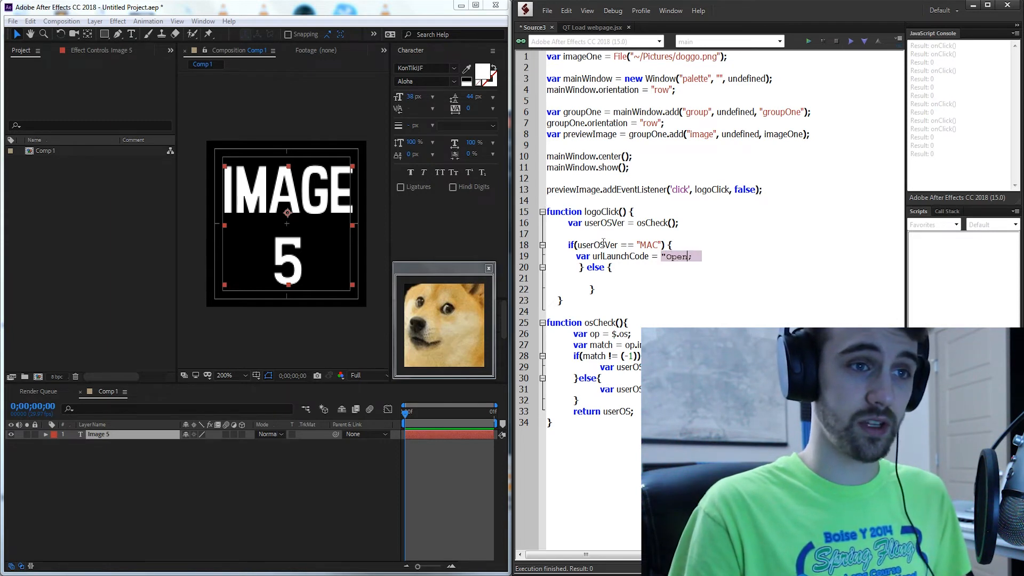
Declare var urlLaunchCode = "Start" inside the else branch.
text(var)
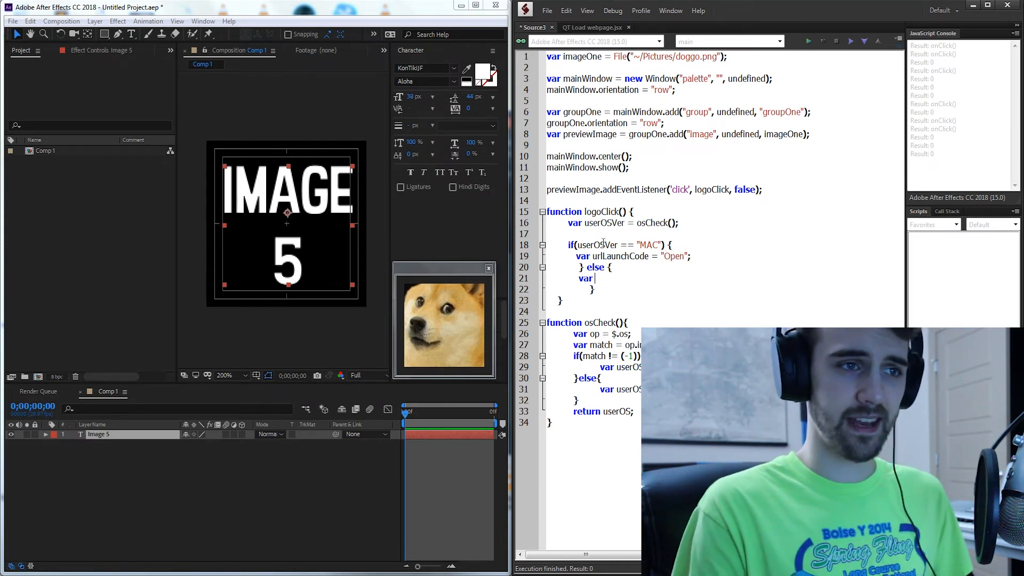
text(urlLaunch)
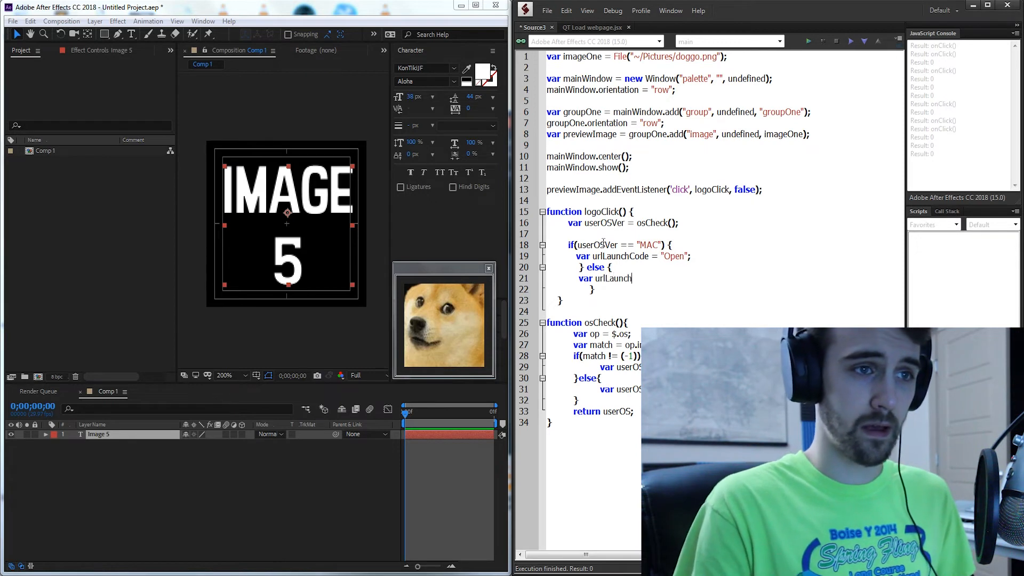
text(Code =)
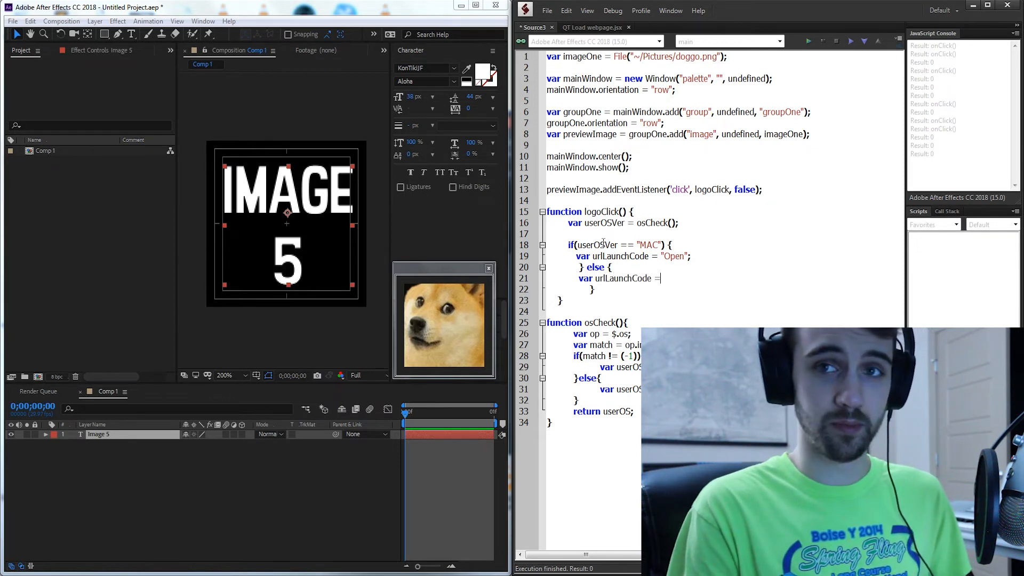
text("Start";)
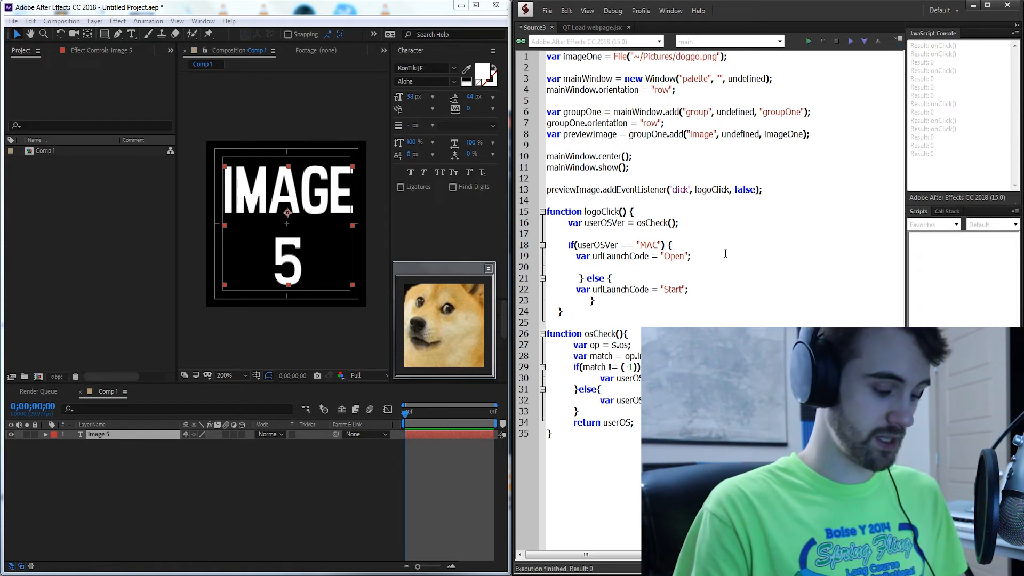
Add system.callSystem() to both branches, passing urlLaunchCode + " " + the Doge Wikipedia URL on MAC.
text(system)
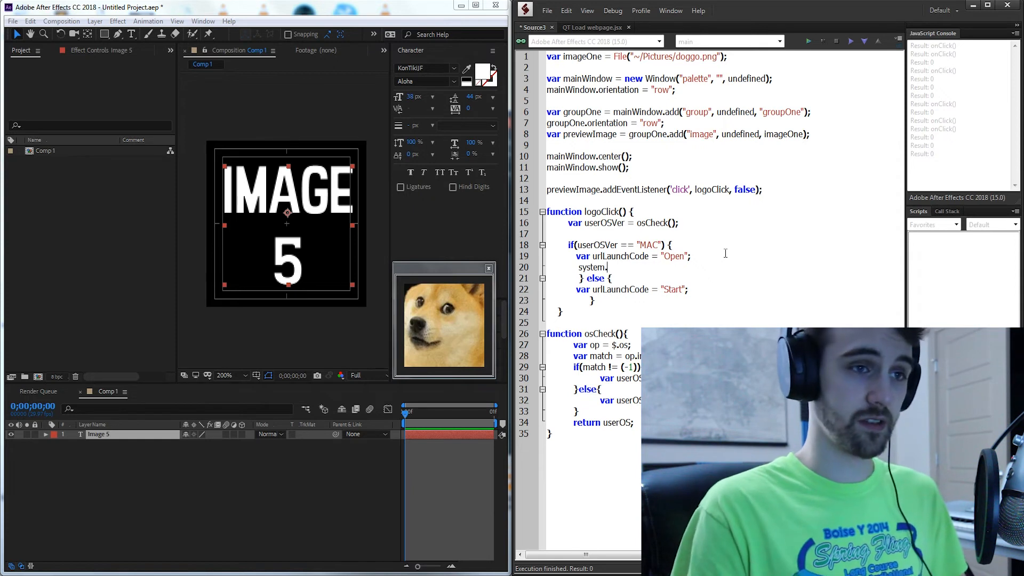
text(.callSystem())
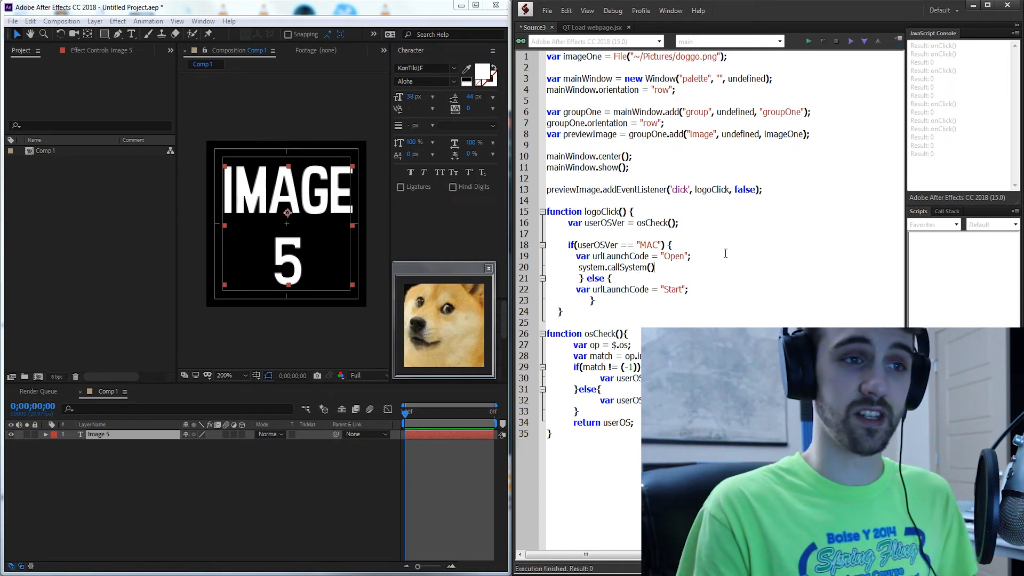
double_click(639, 267)
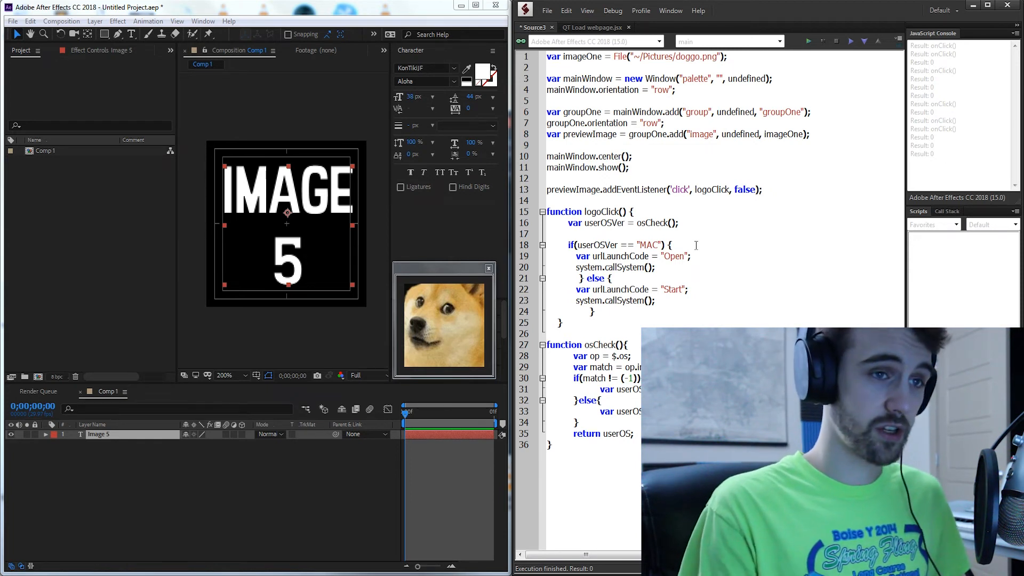
text(urlLaunchCode +)
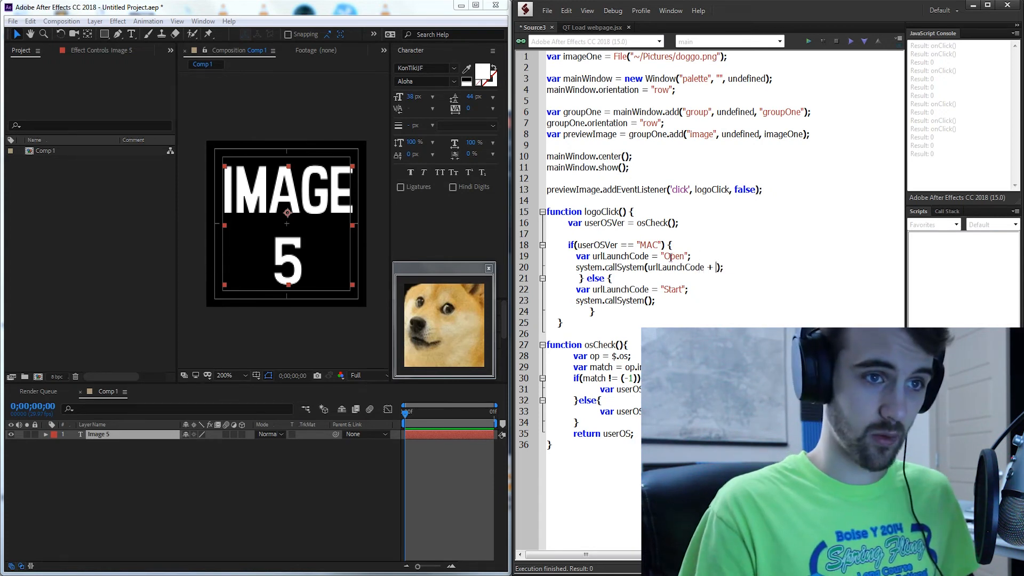
text(" ")
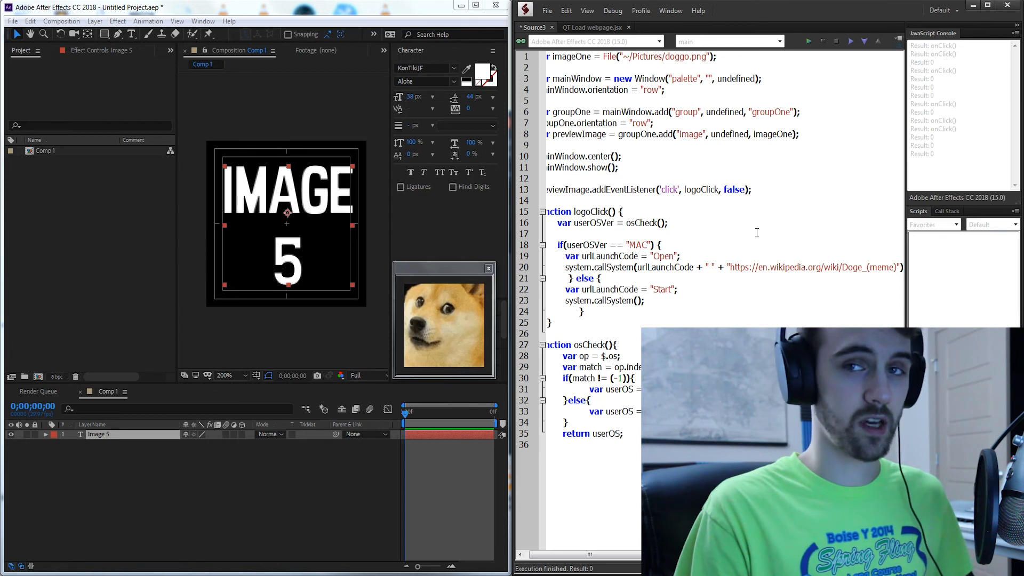
Pass "cmd.exe /c " + urlLaunchCode + " " + the Doge Wikipedia URL to the else branch's callSystem.
text("c")
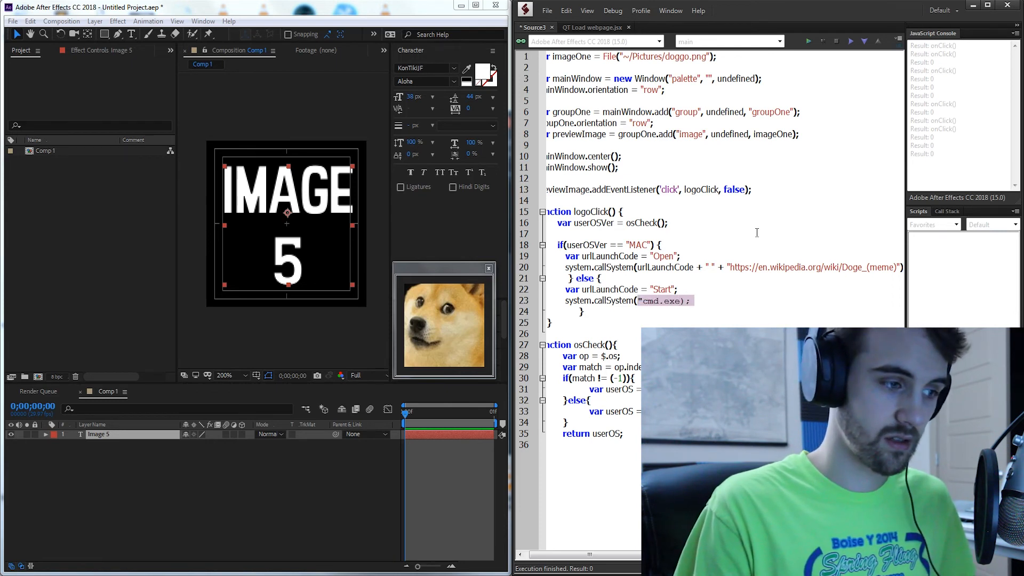
text(/c " +)
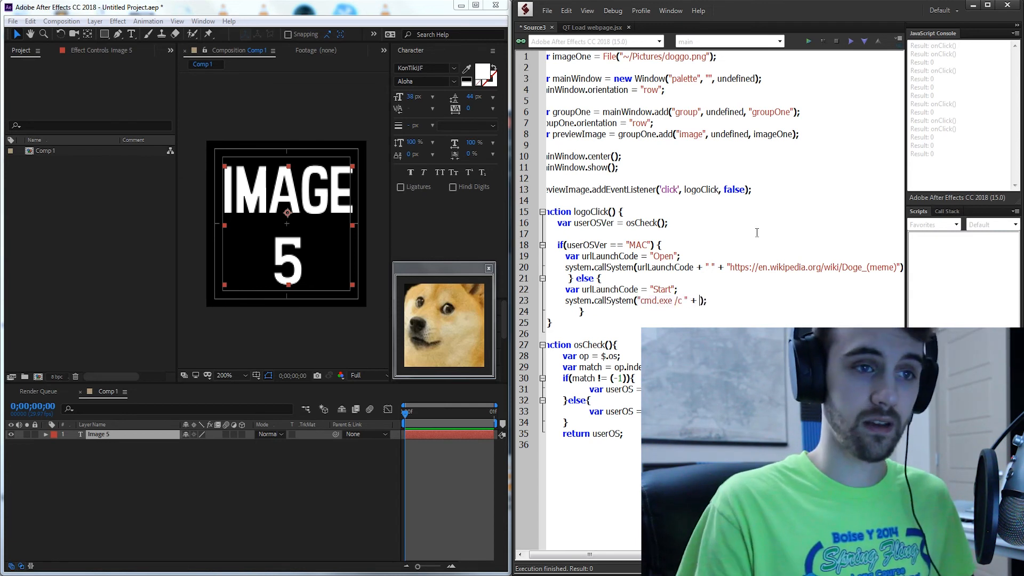
text(urlLan)
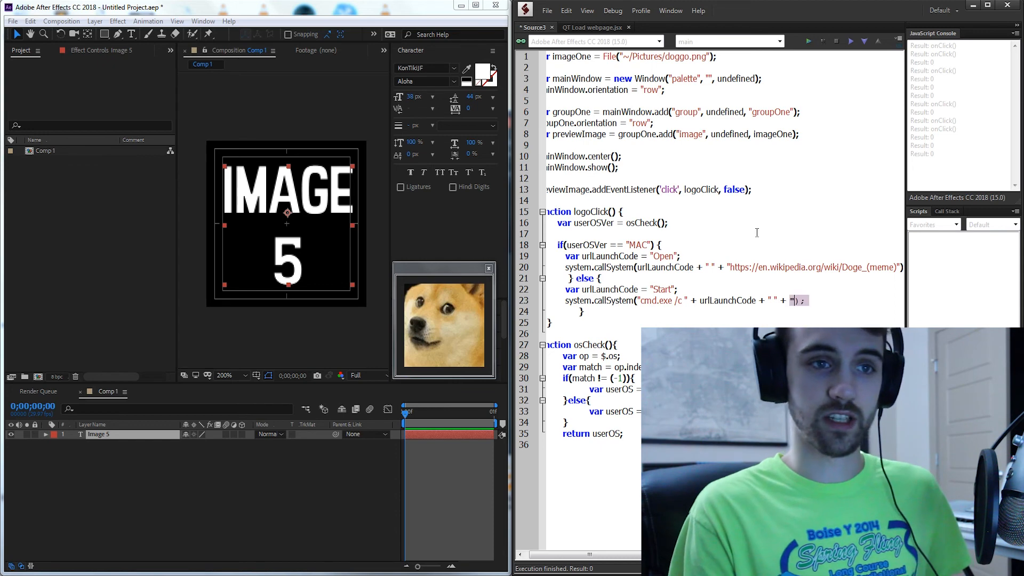
scroll(right, 3)
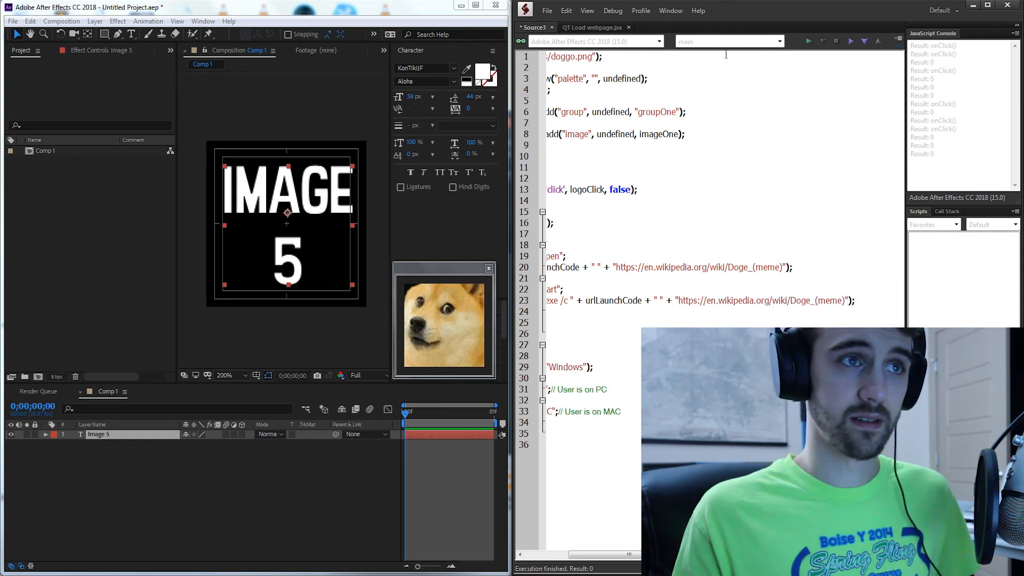